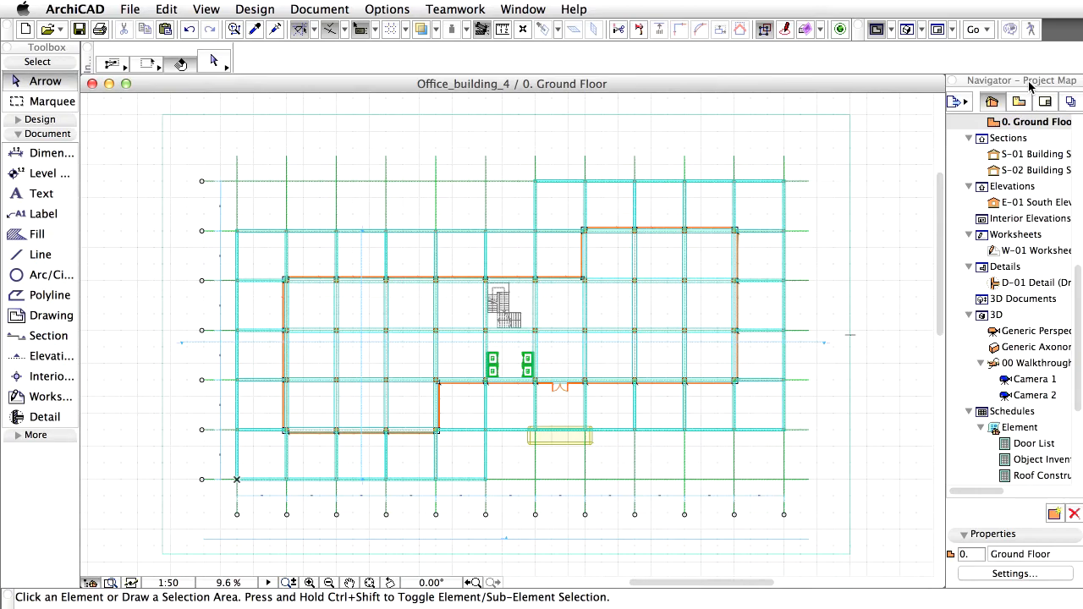
- Show the Organizer from the Navigator's project pop-up menu
click(959, 102)
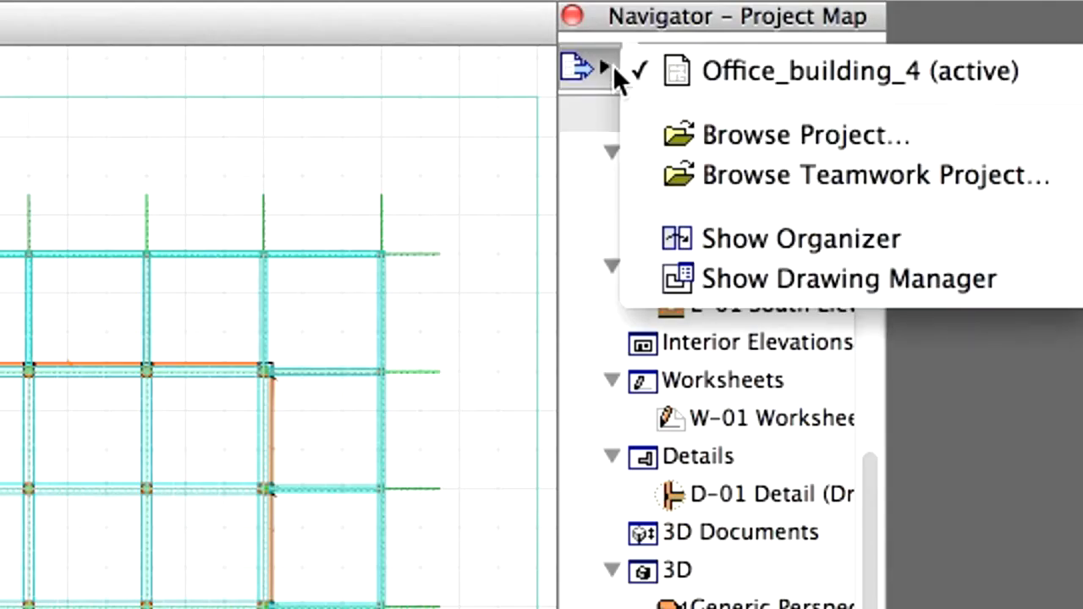
mouse_move(868, 212)
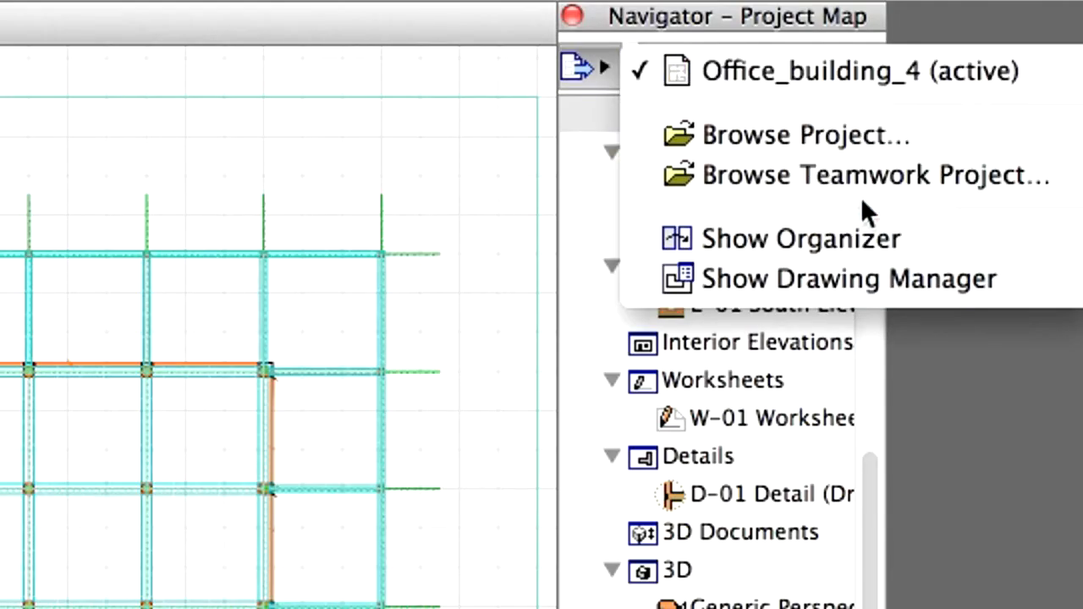
mouse_move(948, 245)
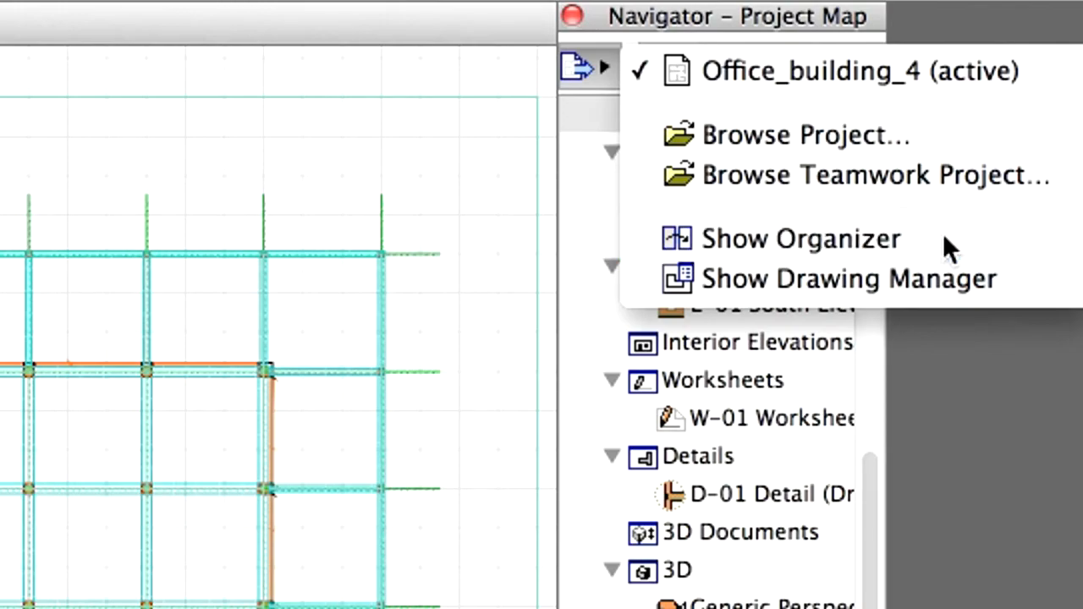
click(799, 239)
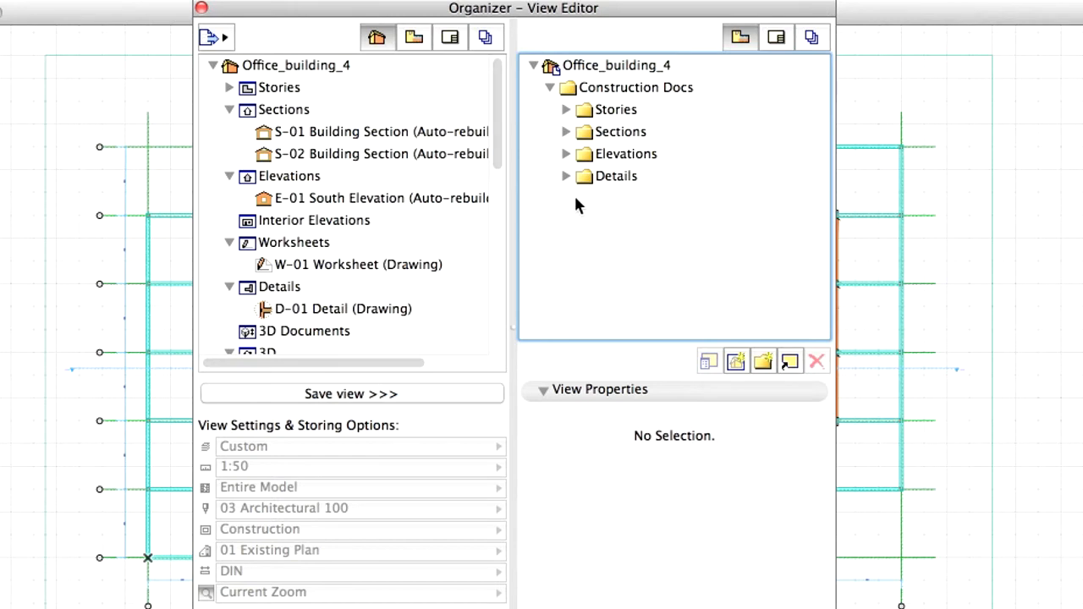
- Create a folder named Schedules inside Construction Docs in the View Map
click(635, 87)
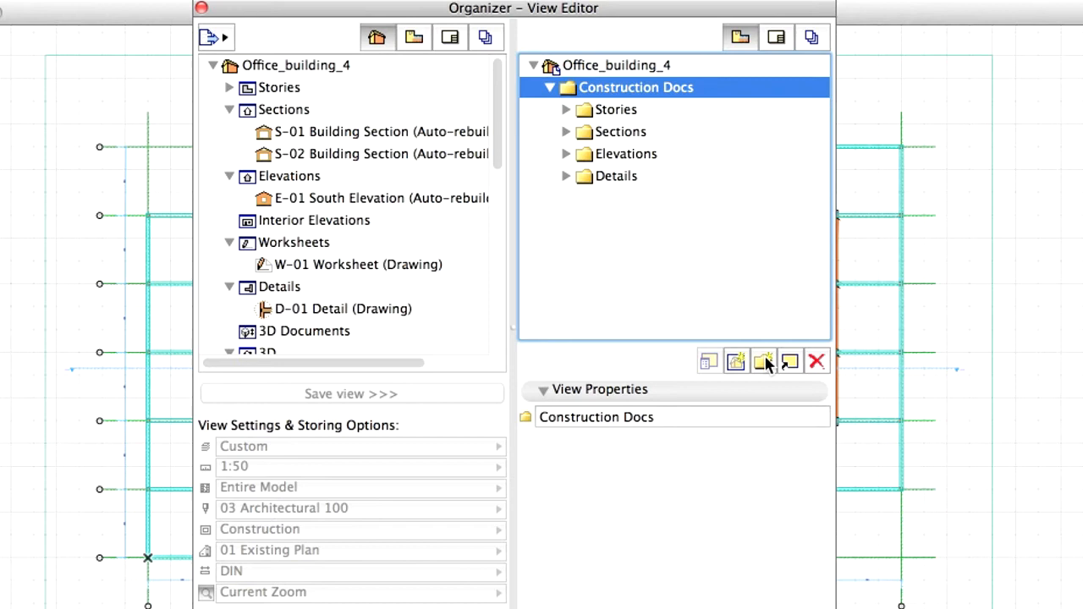
click(763, 362)
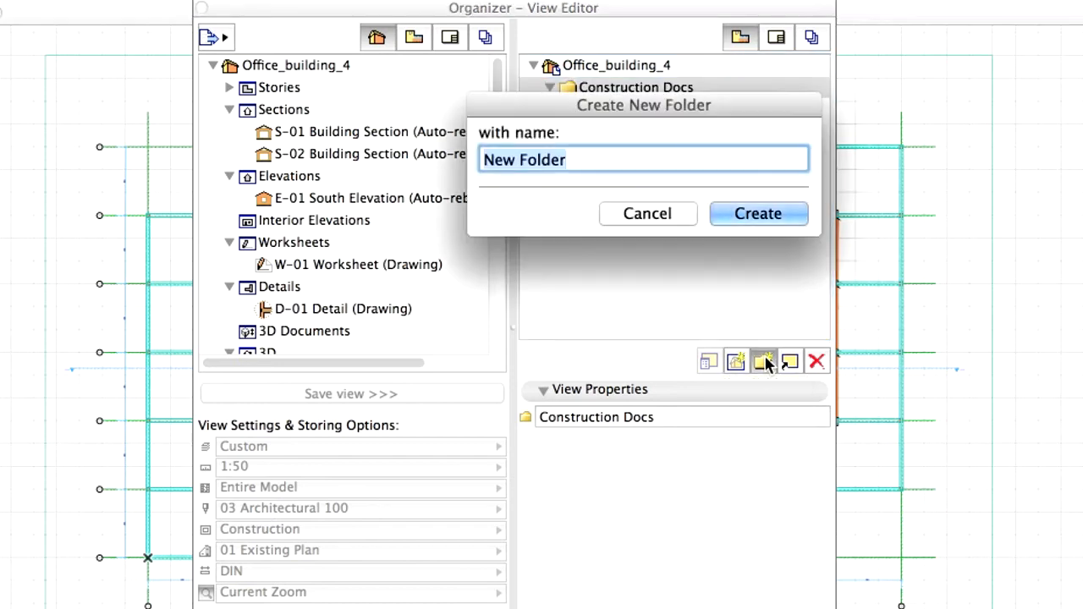
text(Schedules)
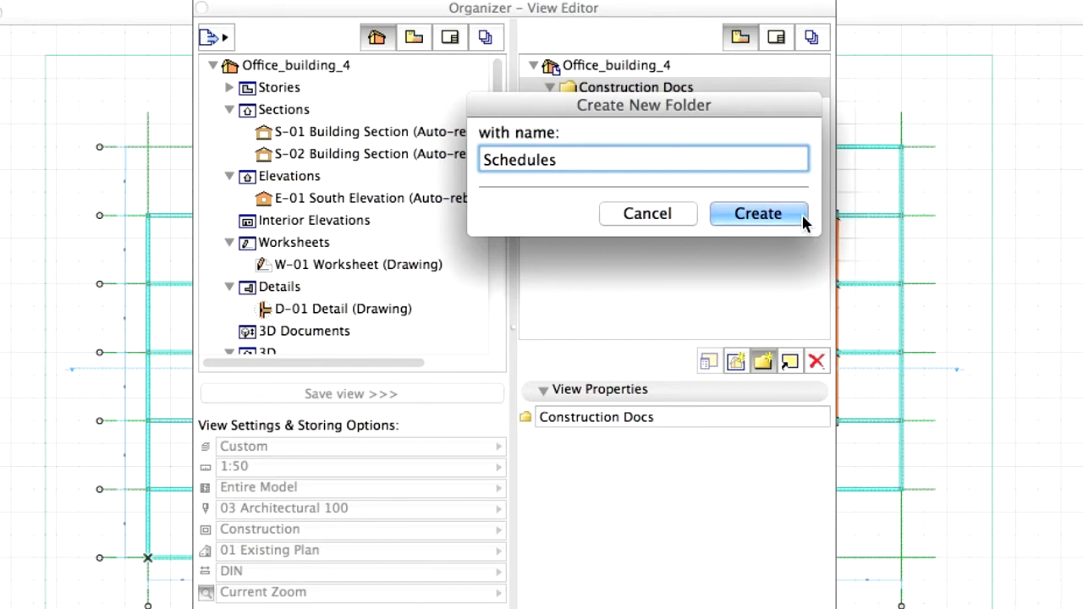
click(758, 213)
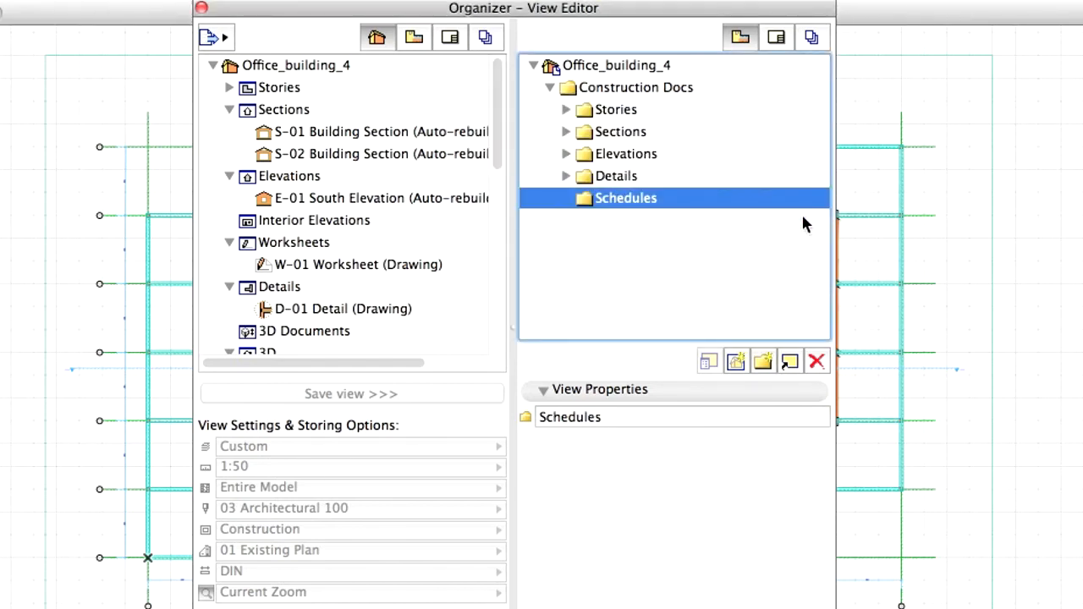
scroll(down, 3)
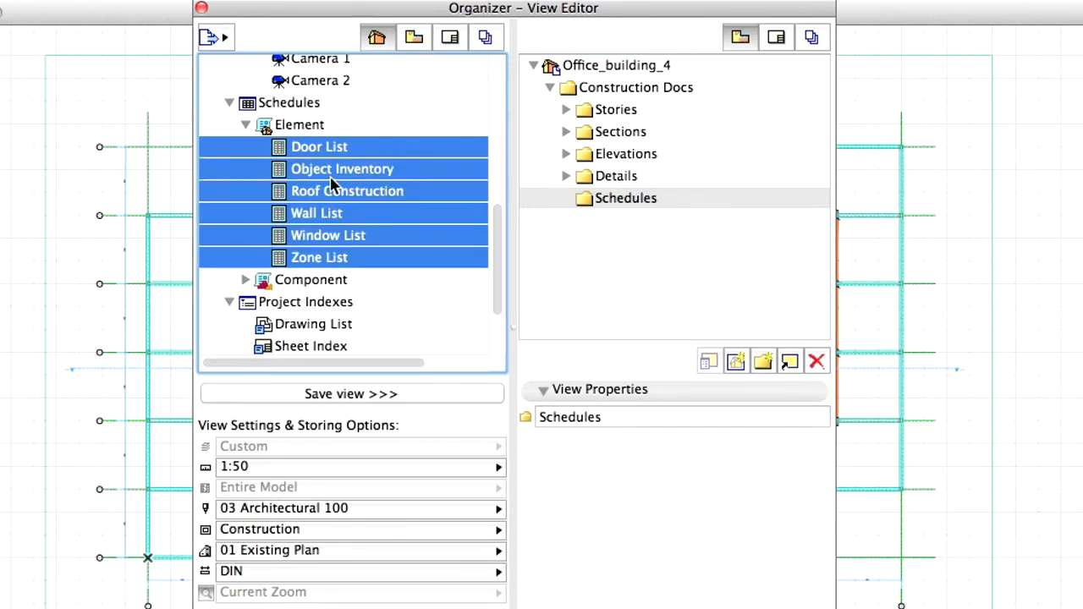
- Save the schedules into the Schedules folder and create a Rendering folder
drag(330, 185, 609, 245)
text(Rend)
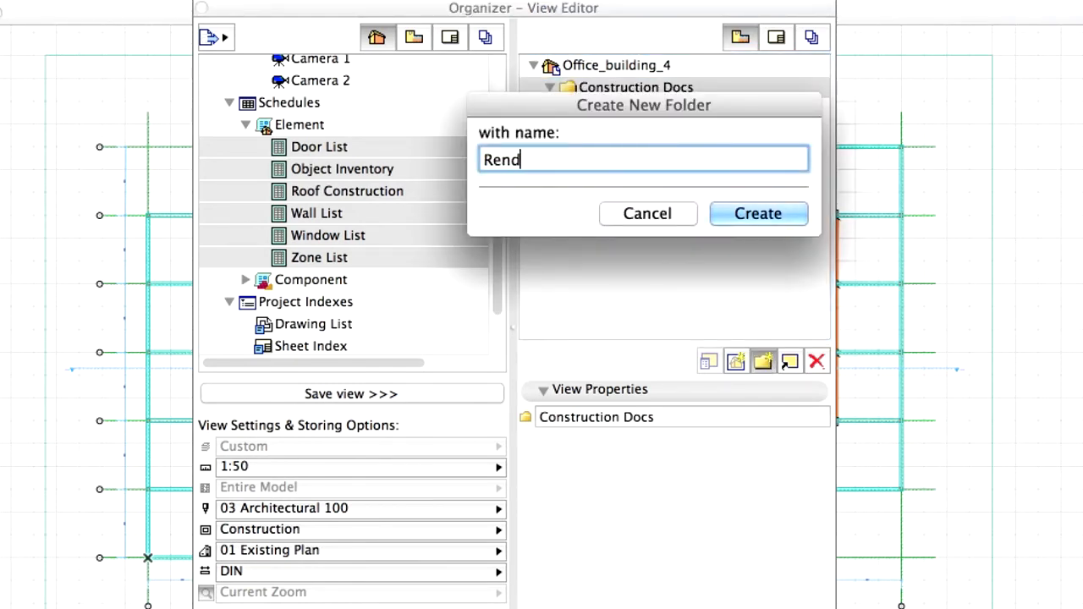
text(ering)
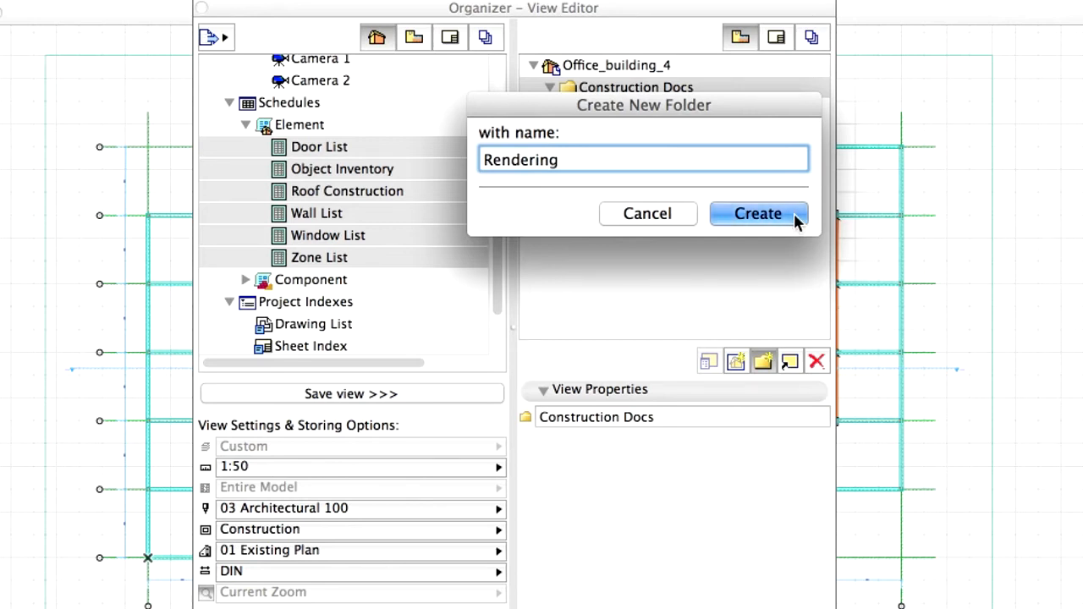
click(757, 213)
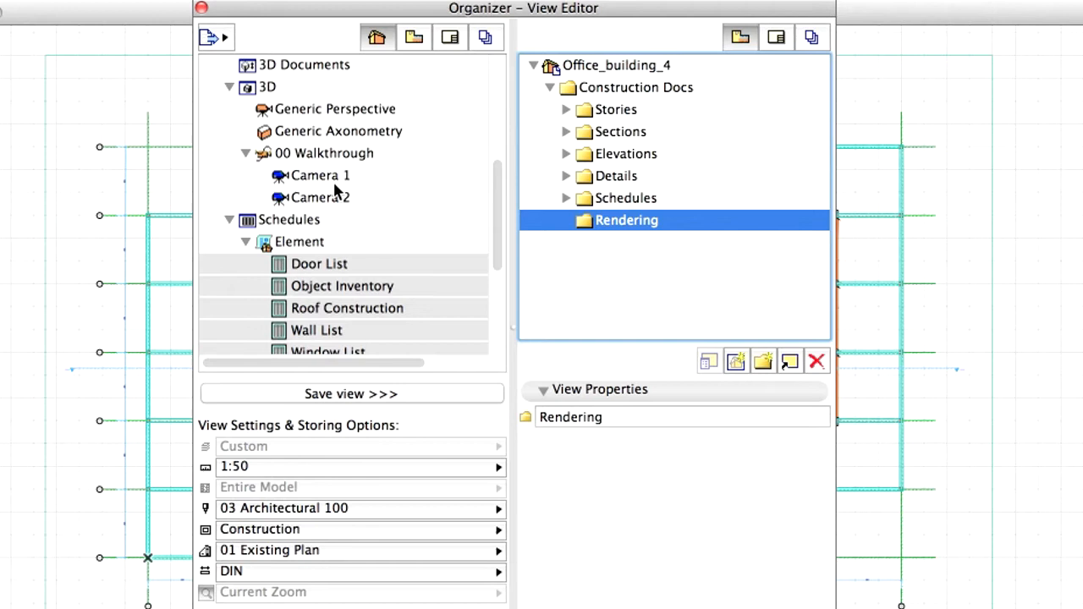
- Save Camera 1 and Camera 2 into the Rendering folder and expand it
click(320, 175)
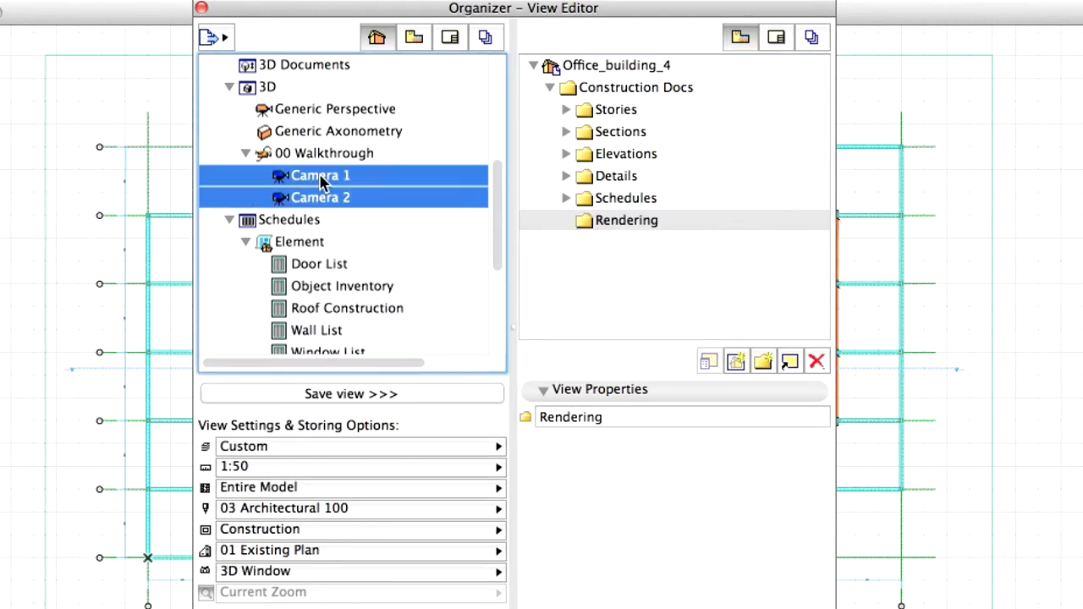
drag(320, 175, 627, 220)
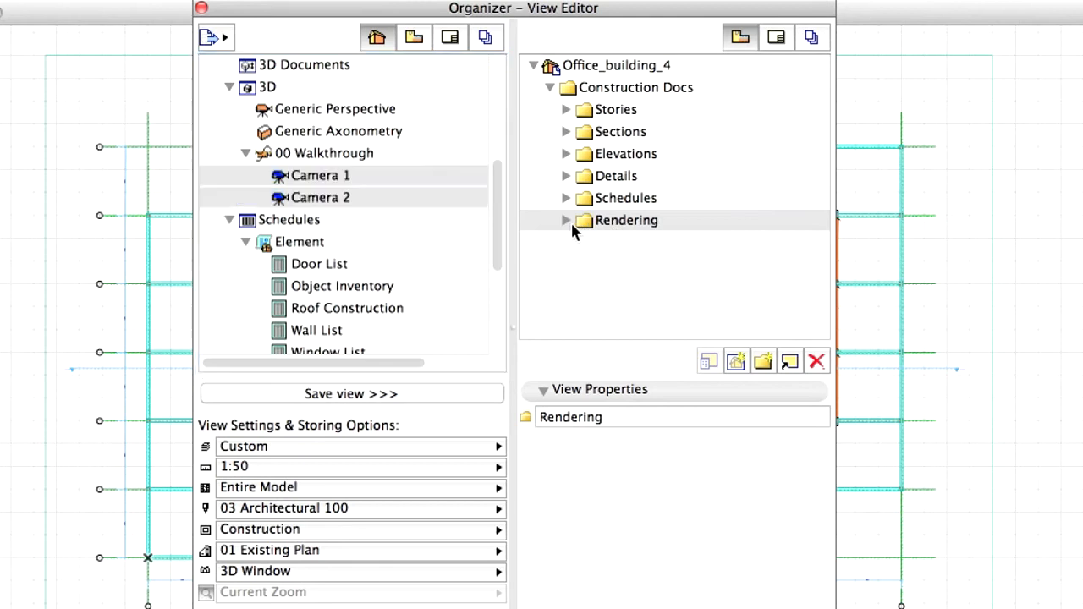
click(565, 220)
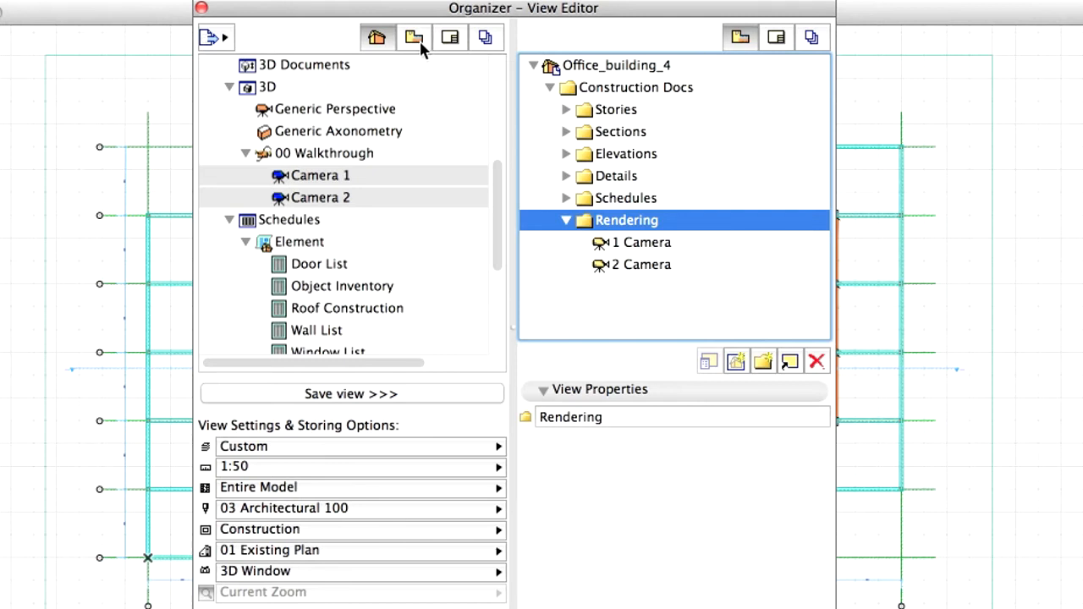
- Show View Map left and Layout Book right, then select Master layout 1
click(414, 37)
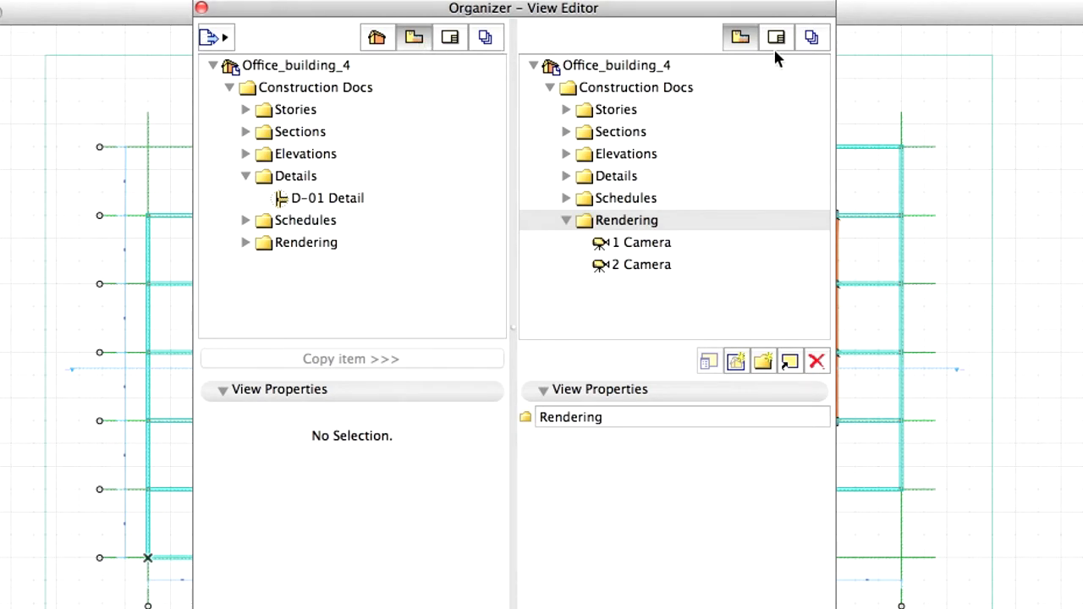
click(775, 36)
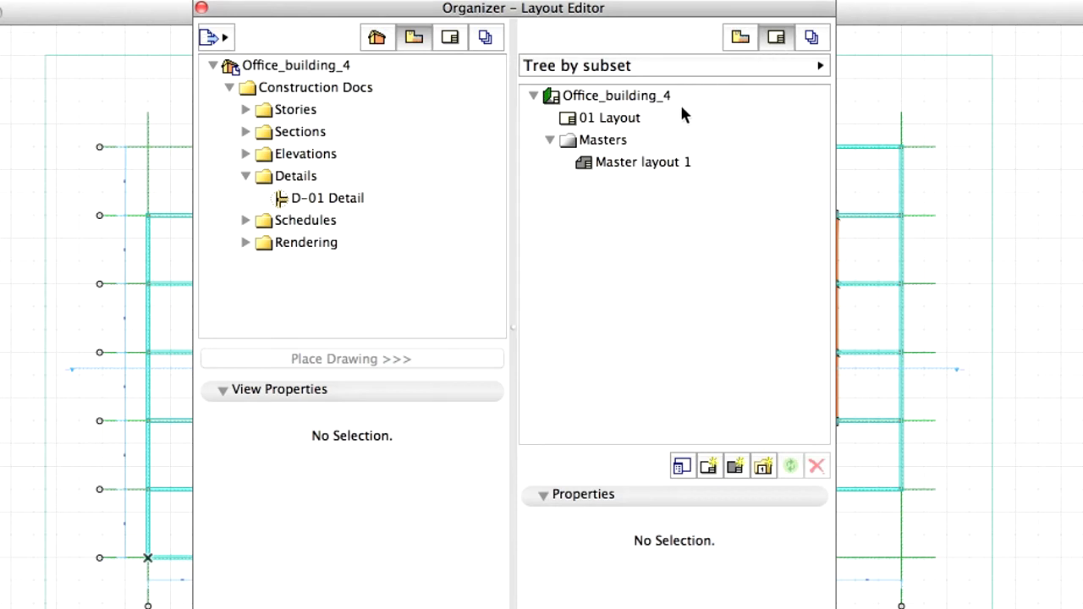
click(642, 162)
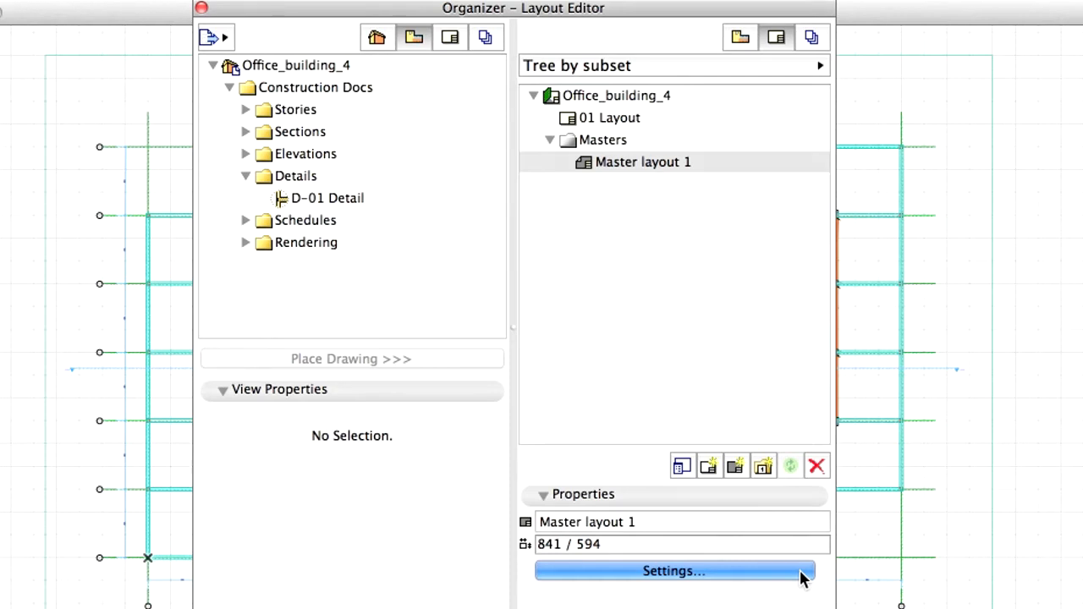
- Rename Master layout 1 to Master layout A0 and set size A0 (ISO) - Metric
click(674, 571)
text(Master layout A0)
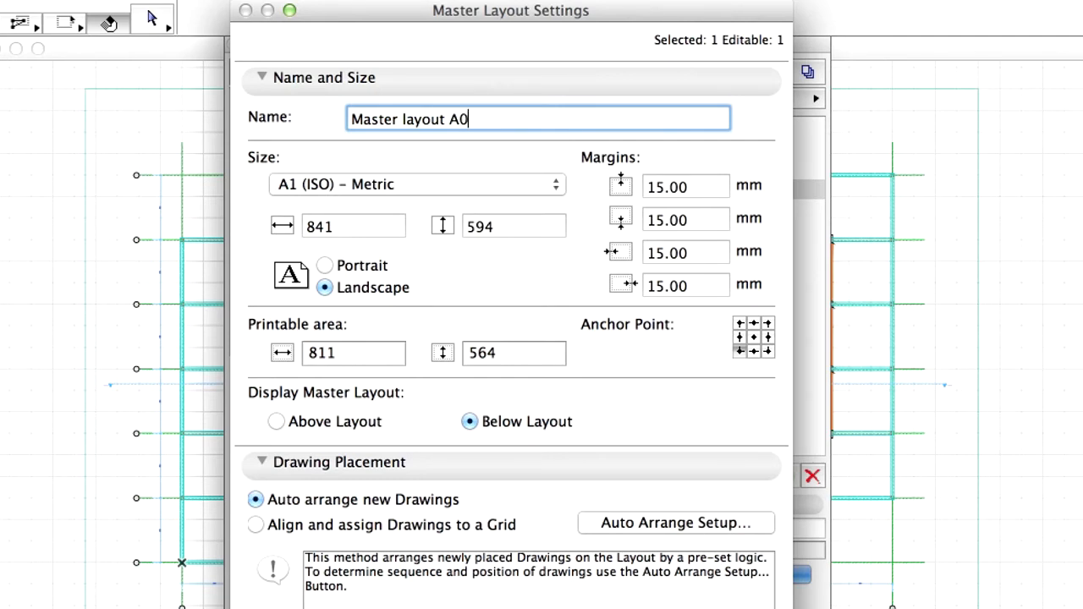
click(417, 184)
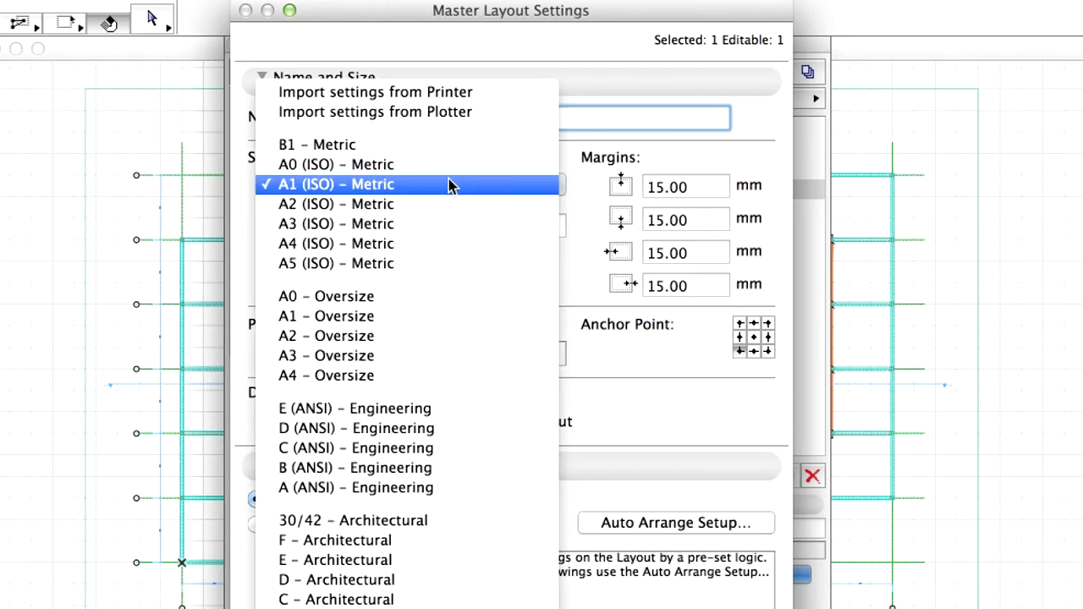
mouse_move(476, 164)
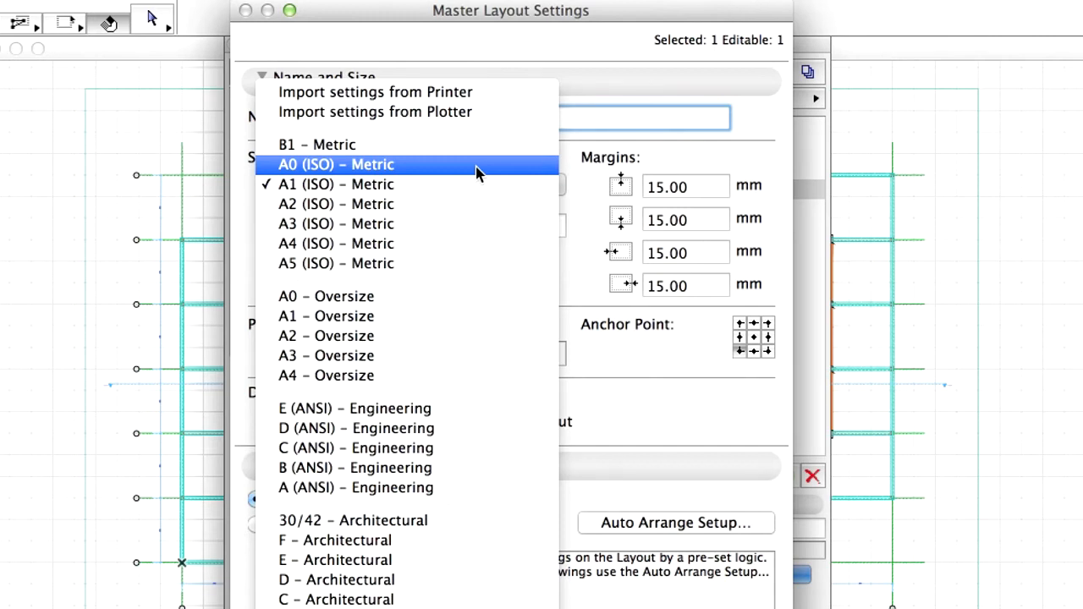
click(336, 165)
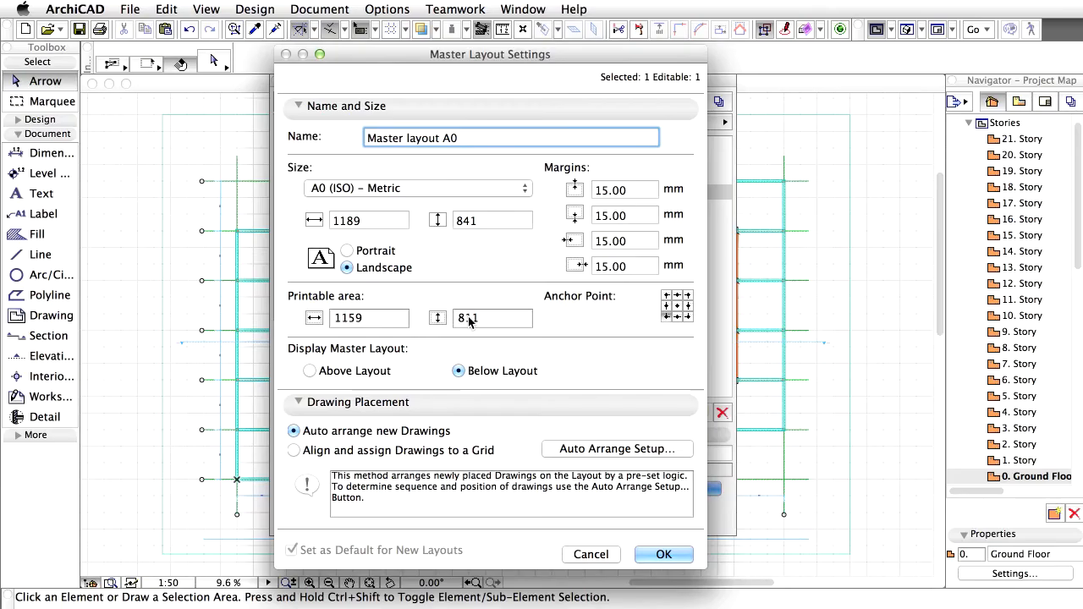
click(298, 402)
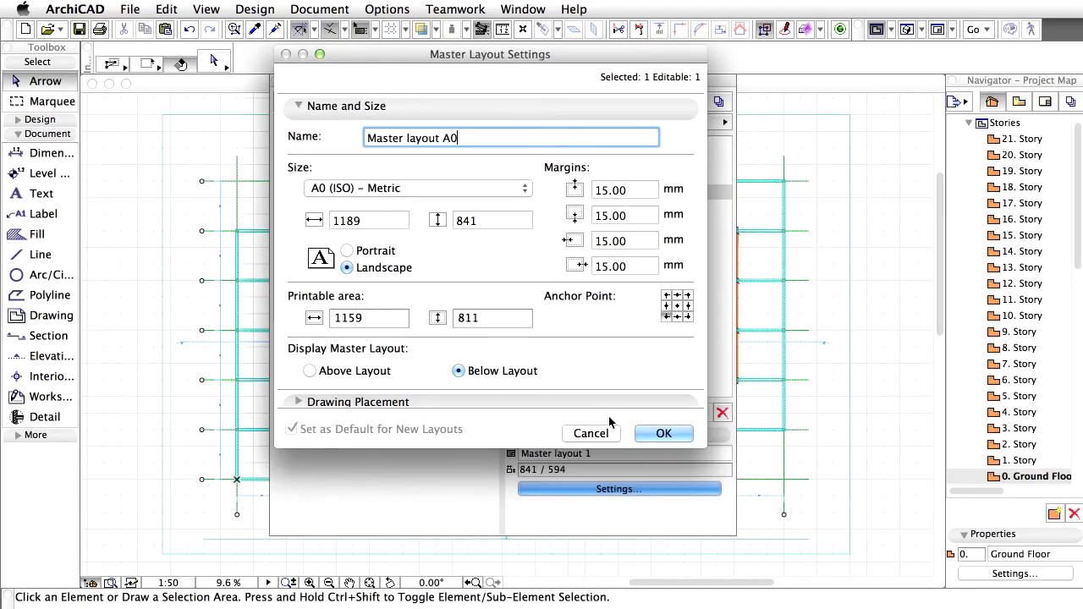
click(664, 433)
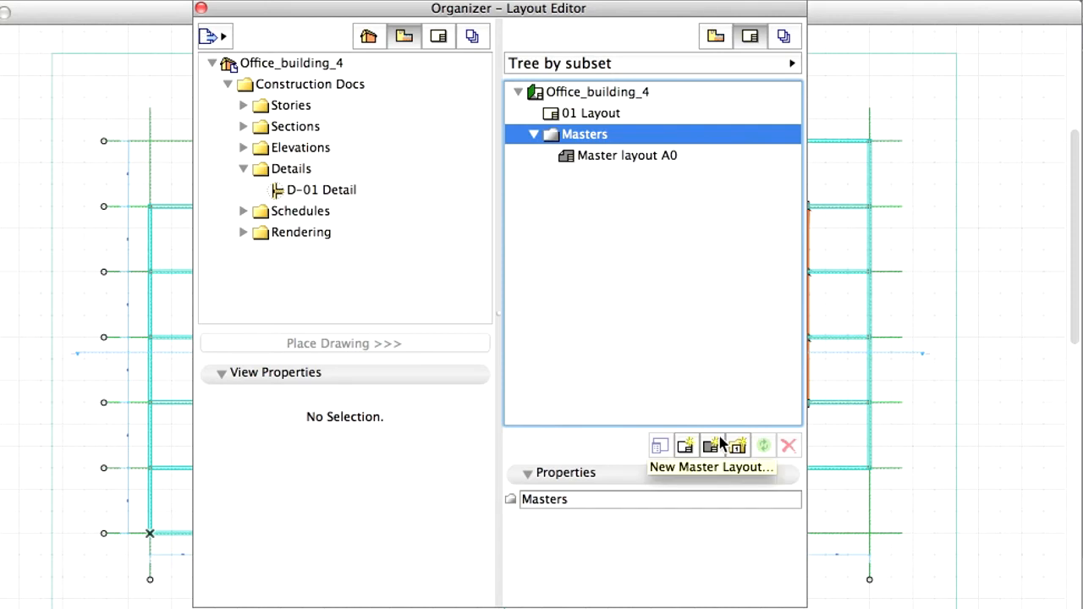
- Create a portrait master layout named Master layout A0 Portrait
click(724, 445)
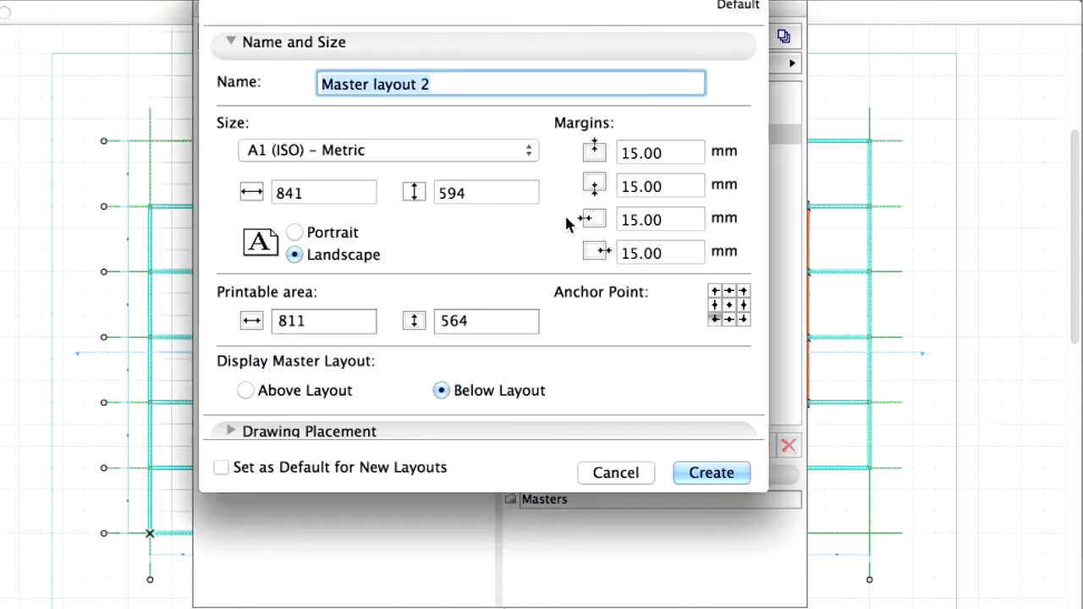
text(Master layout A0)
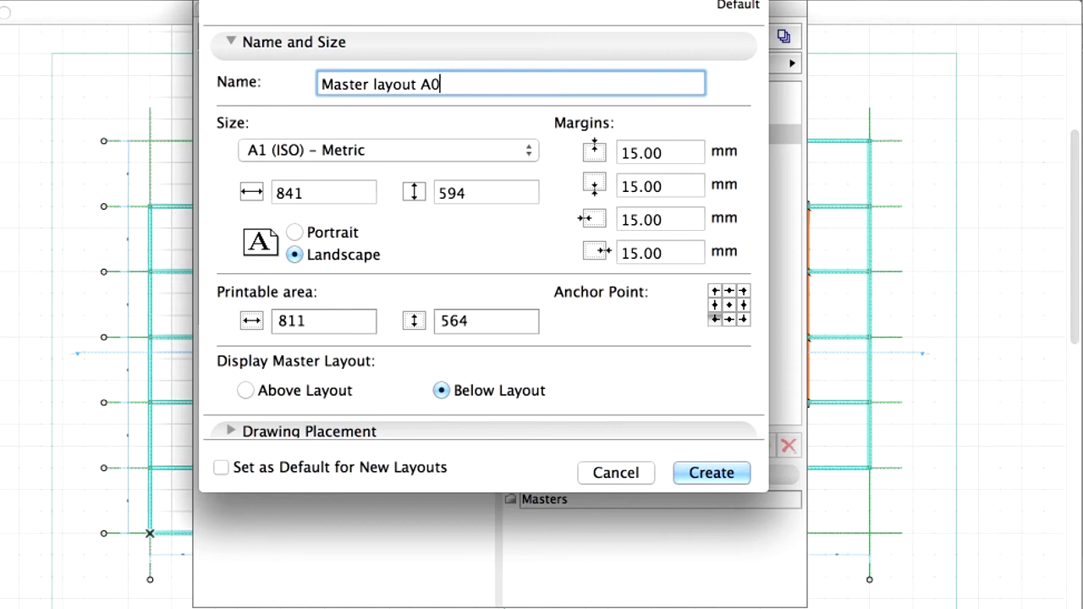
text(P)
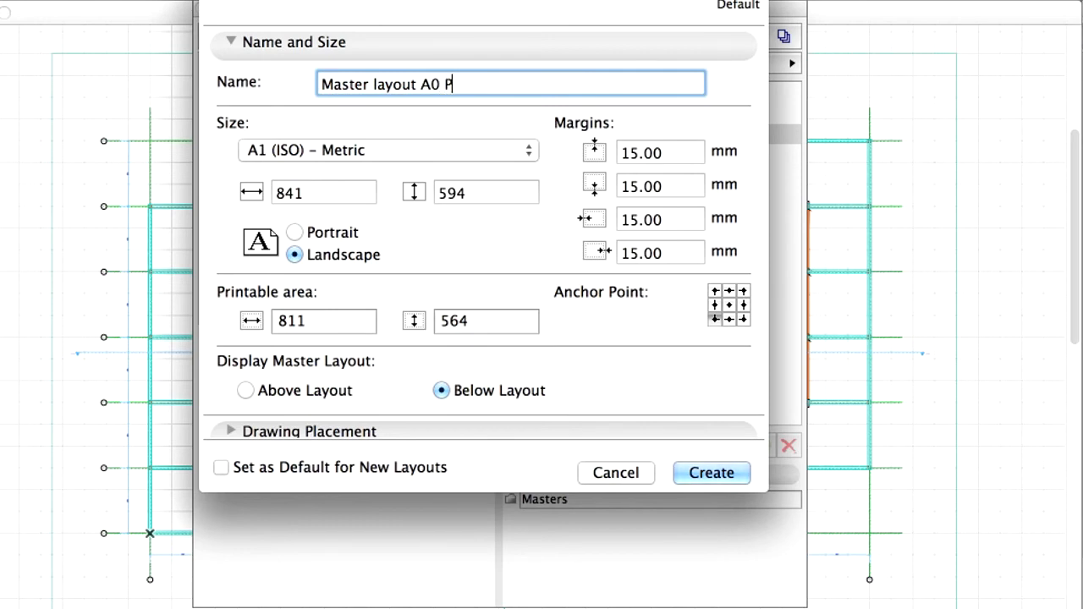
text(ortrait)
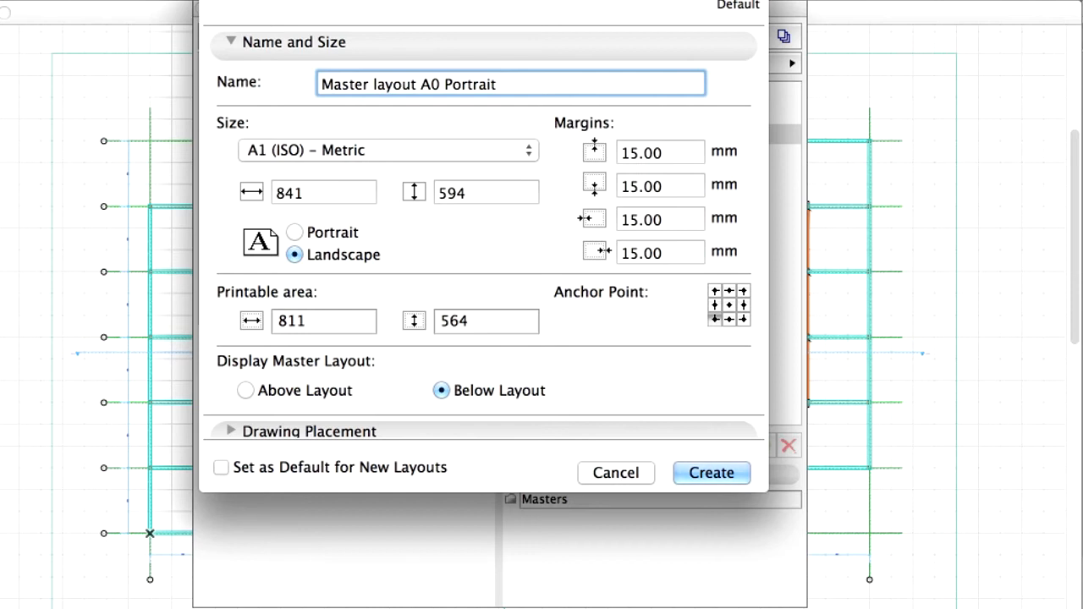
click(294, 232)
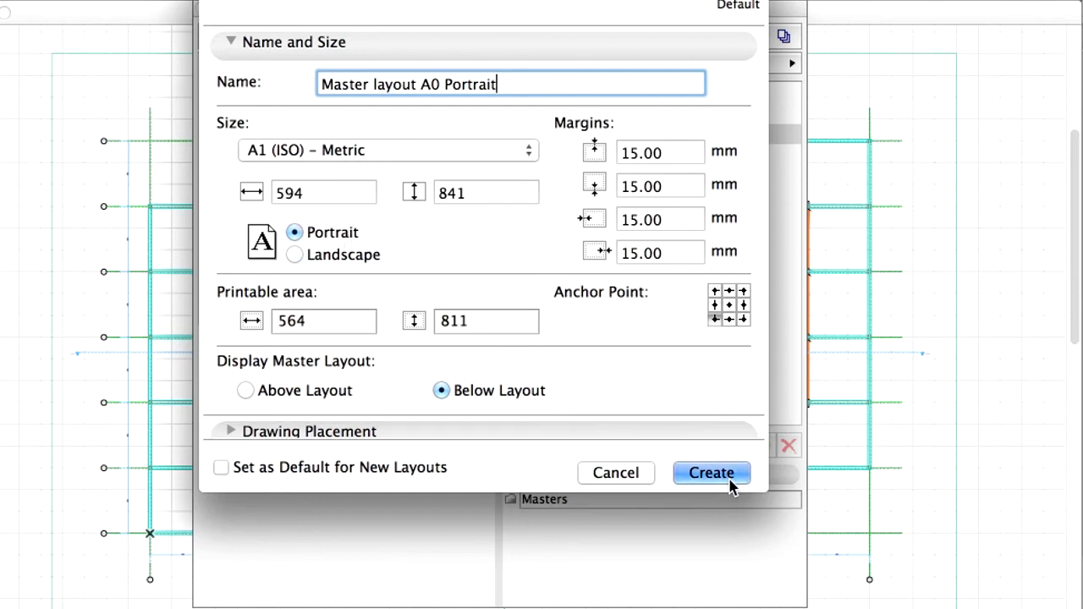
click(711, 472)
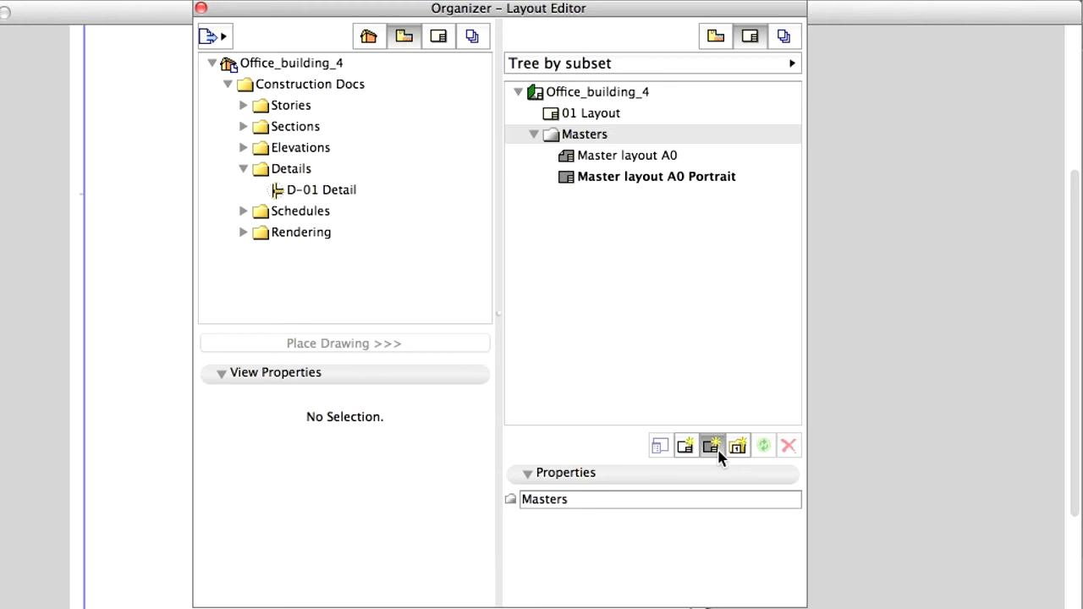
- Create Master layout A0 Details with drawings aligned and assigned to a 3x3 grid
click(712, 447)
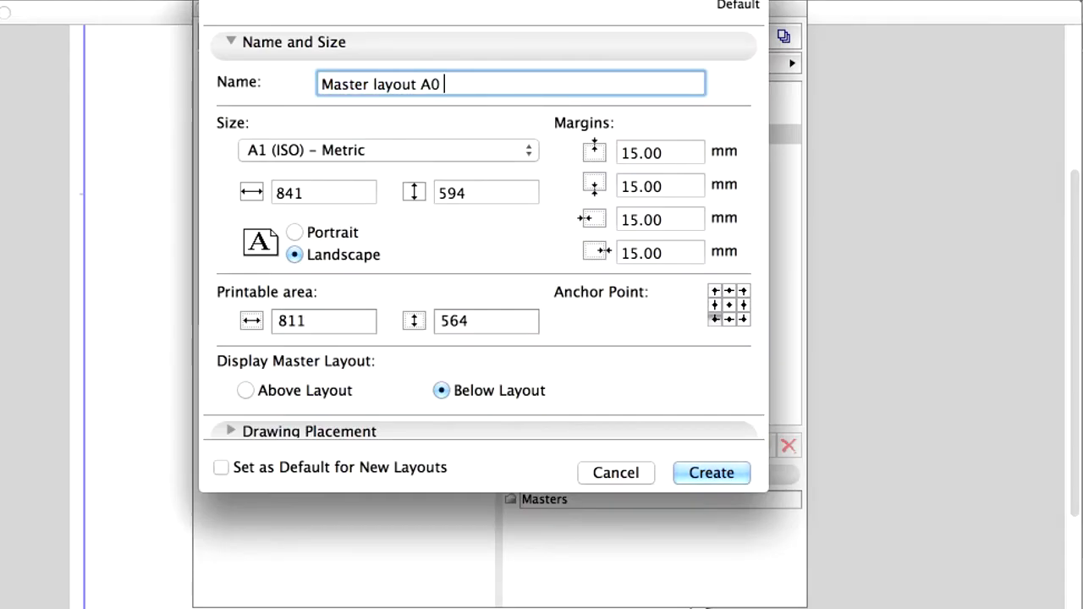
text(Details)
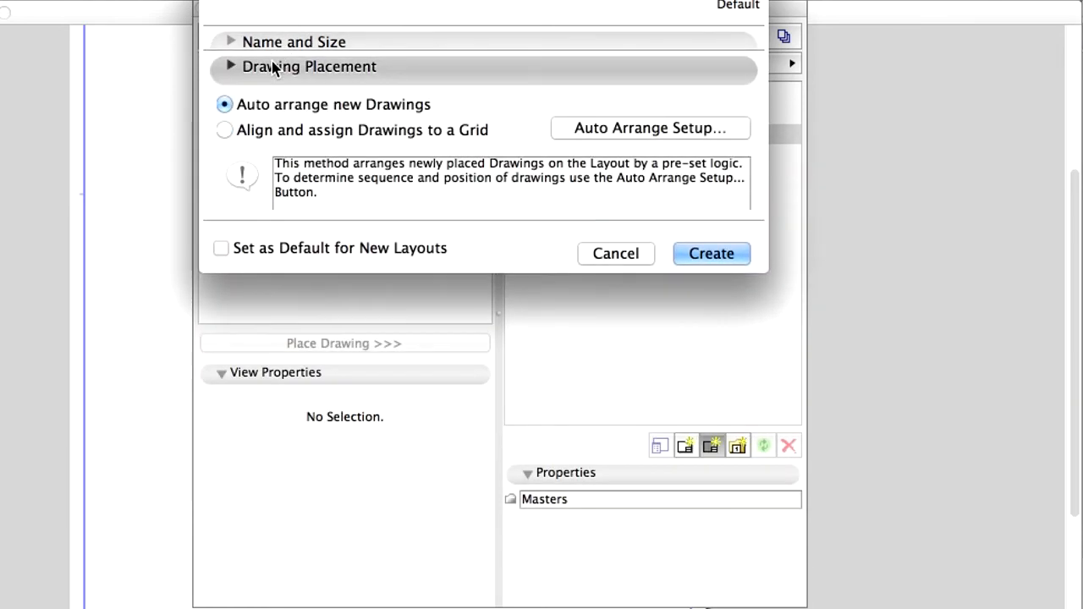
click(230, 66)
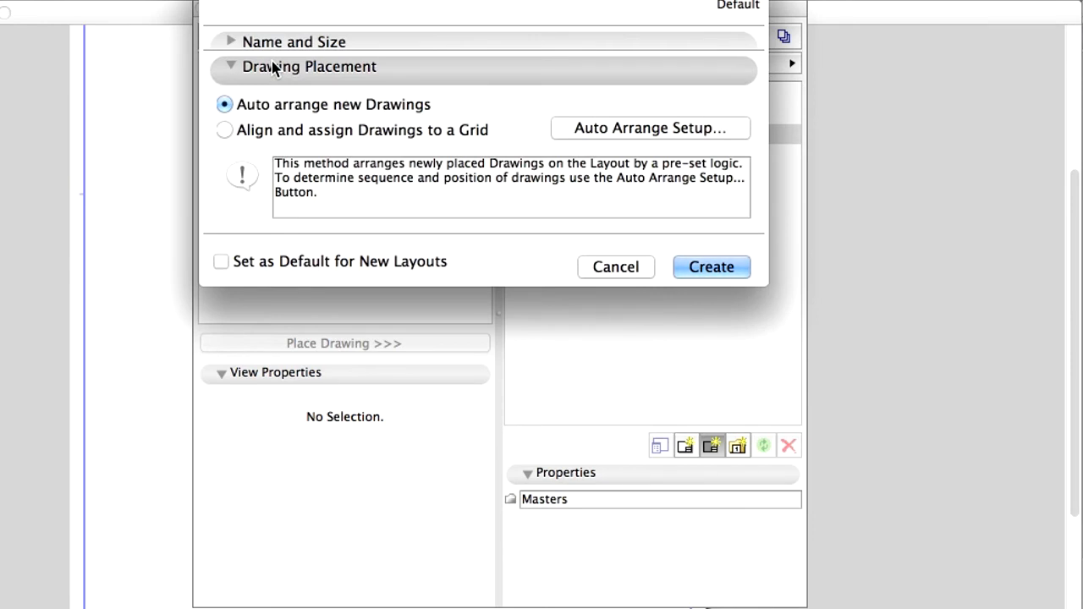
click(224, 129)
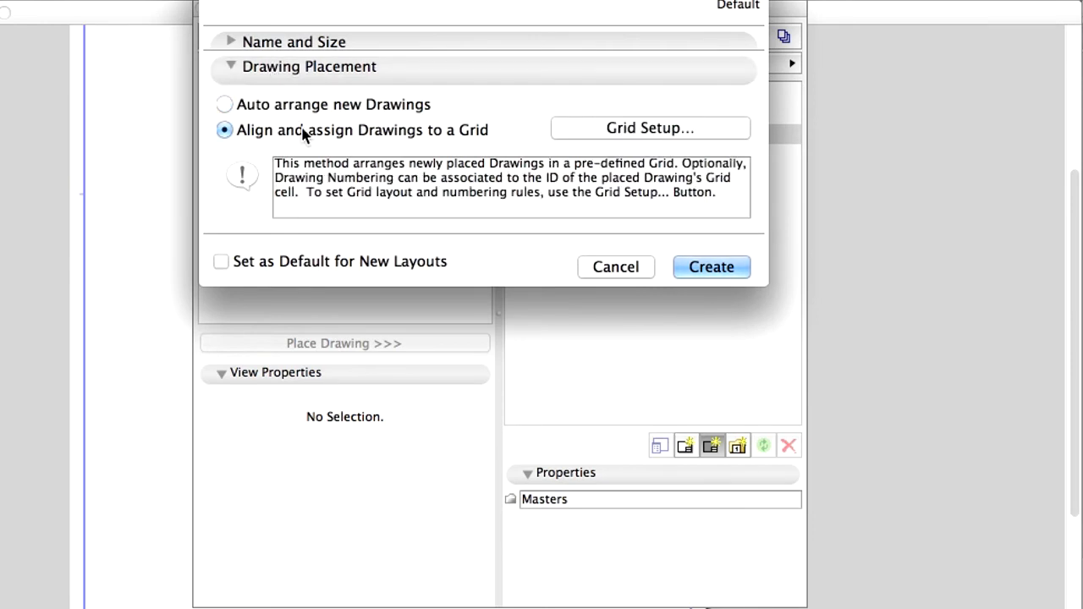
mouse_move(427, 138)
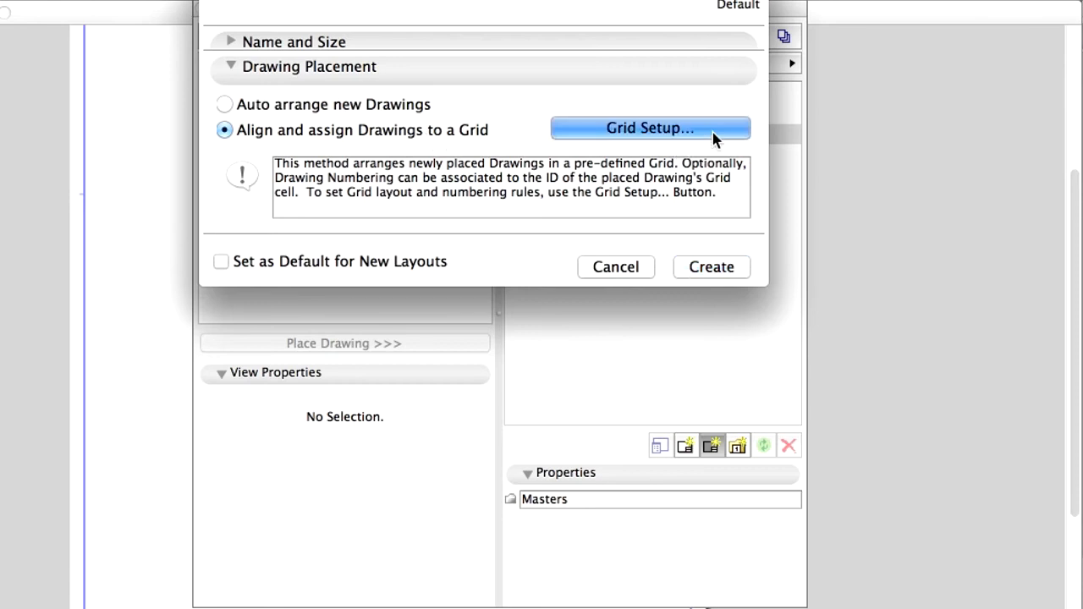
click(650, 127)
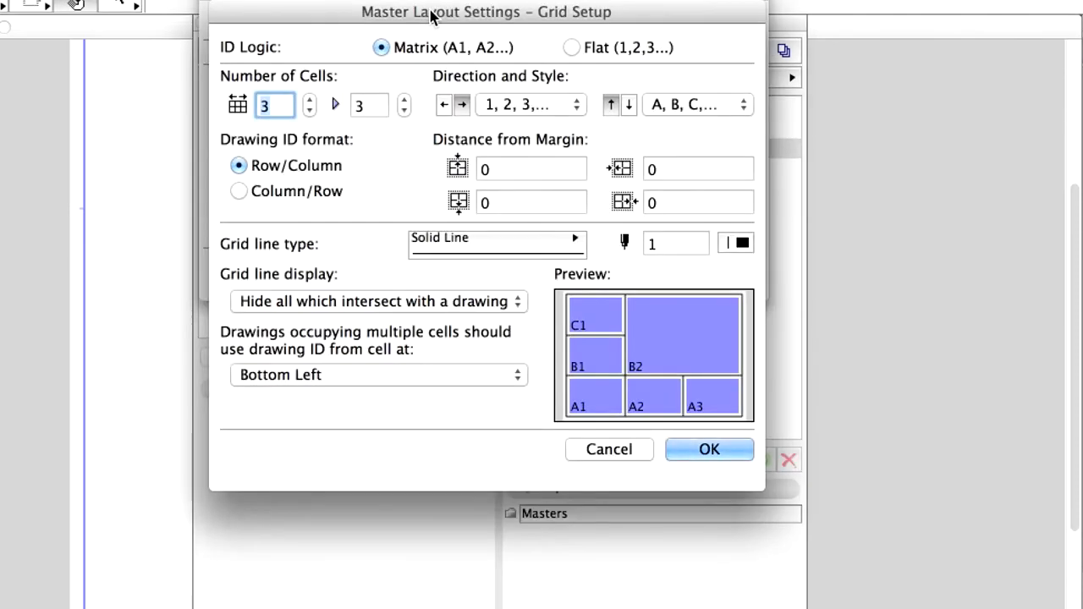
click(405, 111)
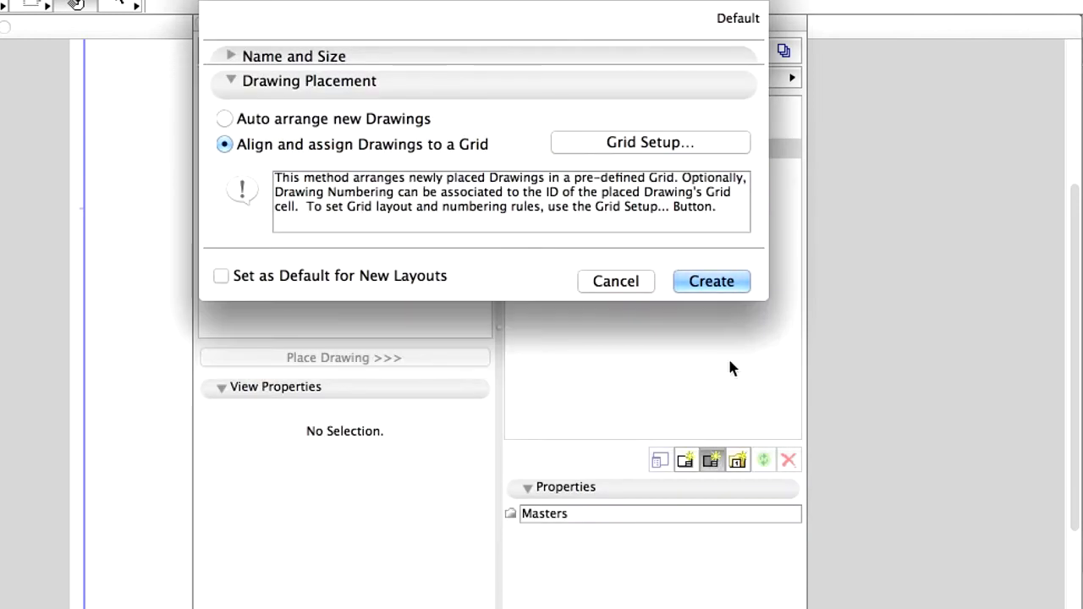
click(711, 281)
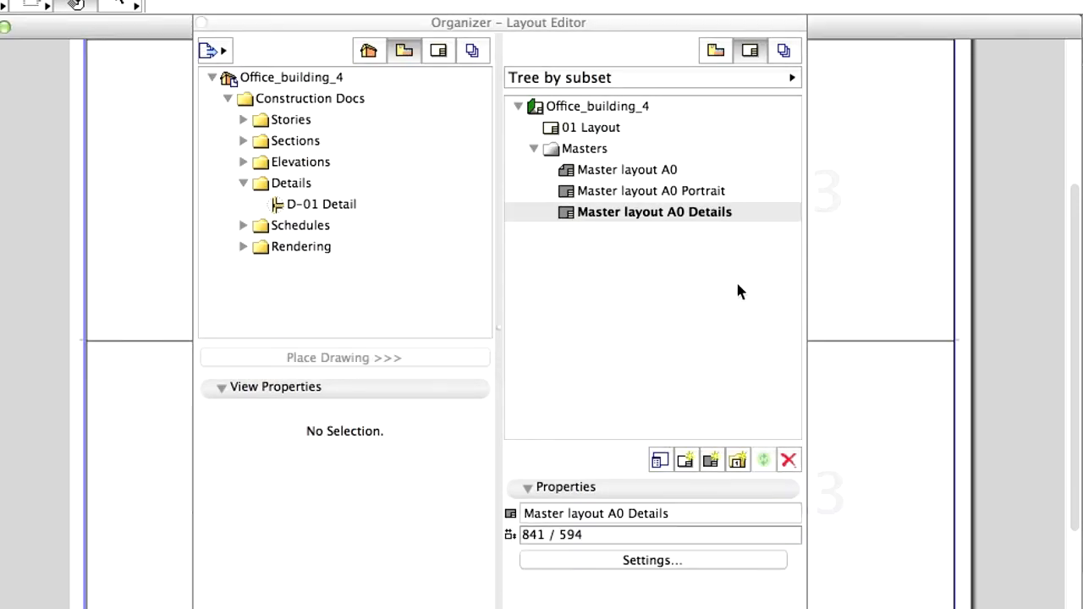
- Create Master layout A3 in the Masters folder at A3 (ISO) - Metric size
click(584, 148)
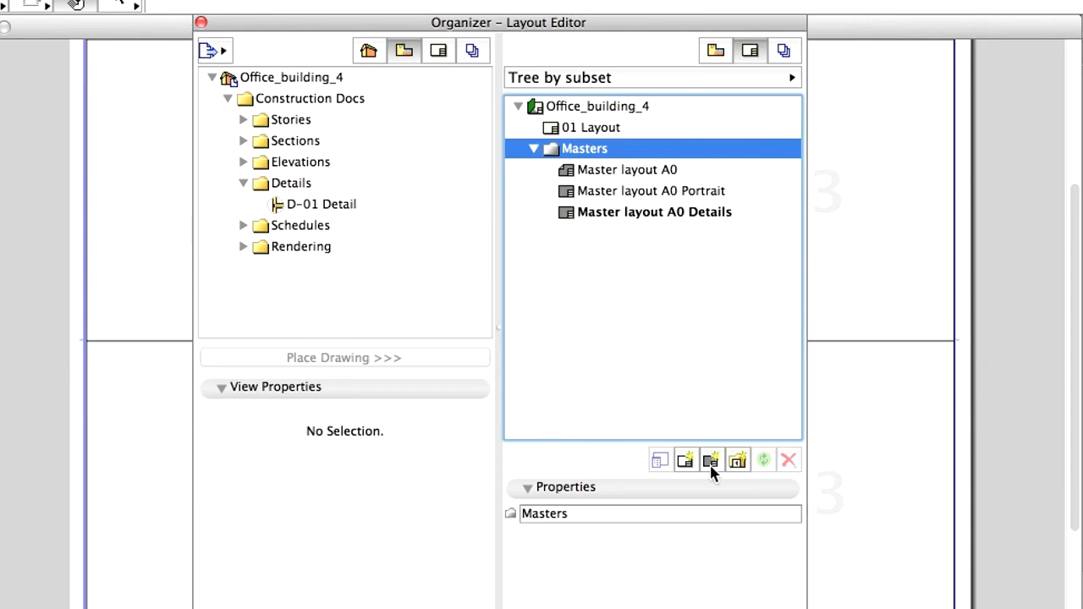
click(712, 460)
text(Master layout A3)
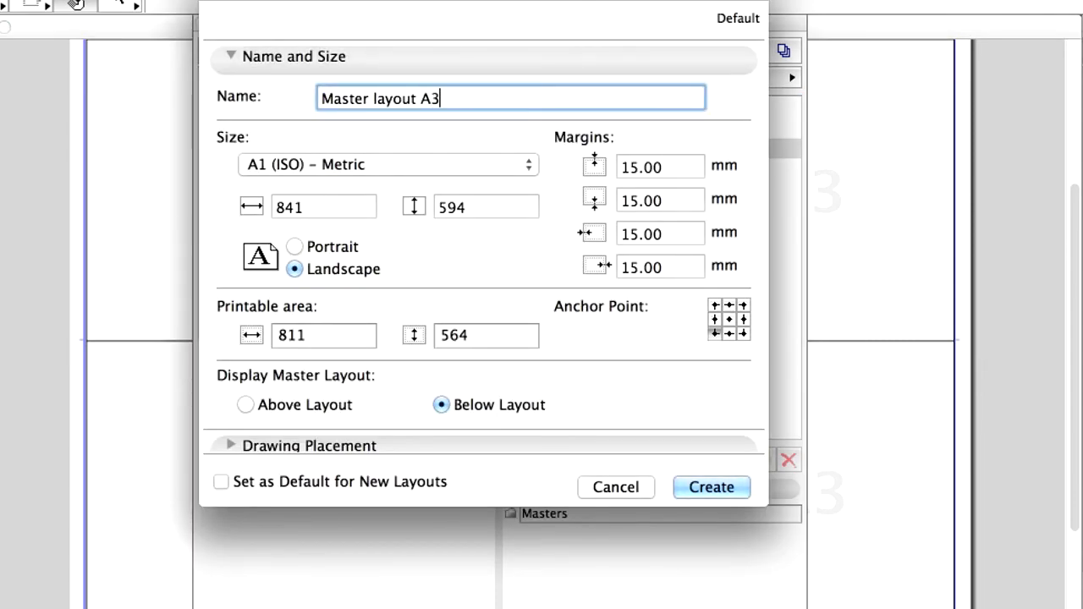
click(386, 164)
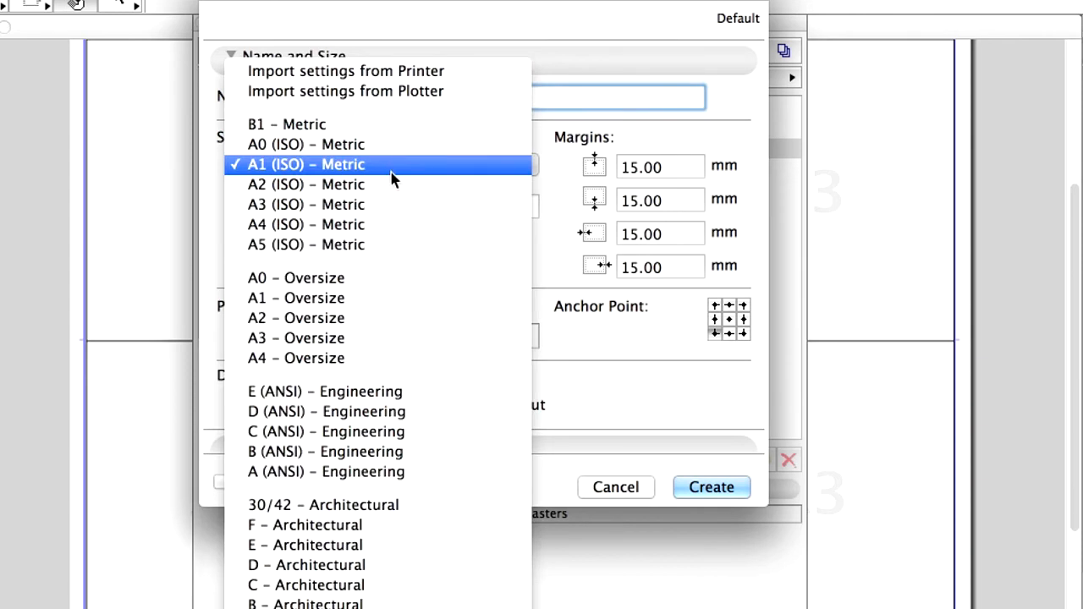
mouse_move(398, 204)
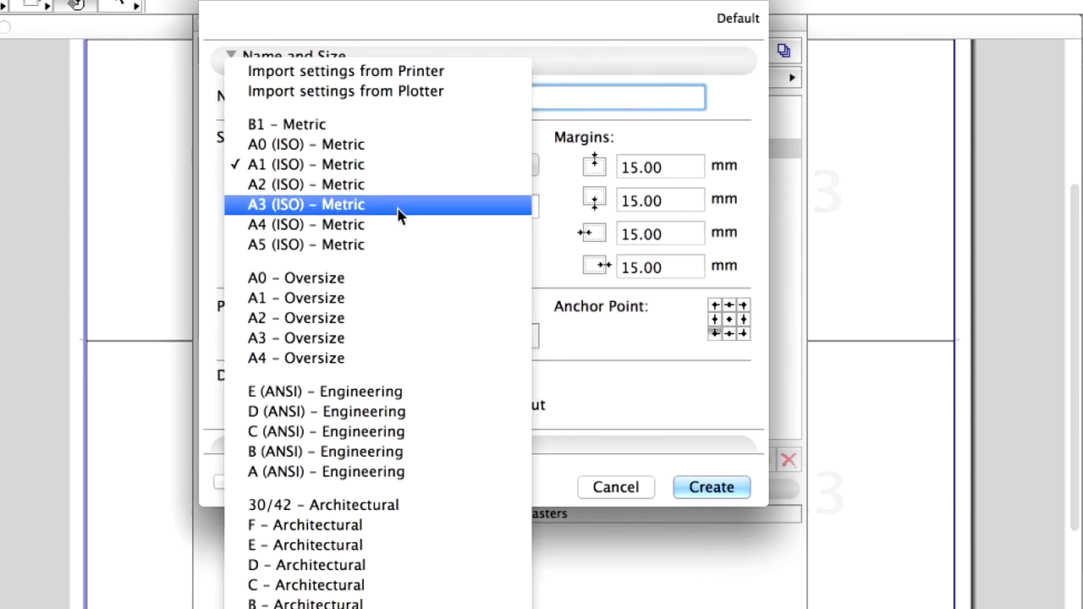
click(305, 204)
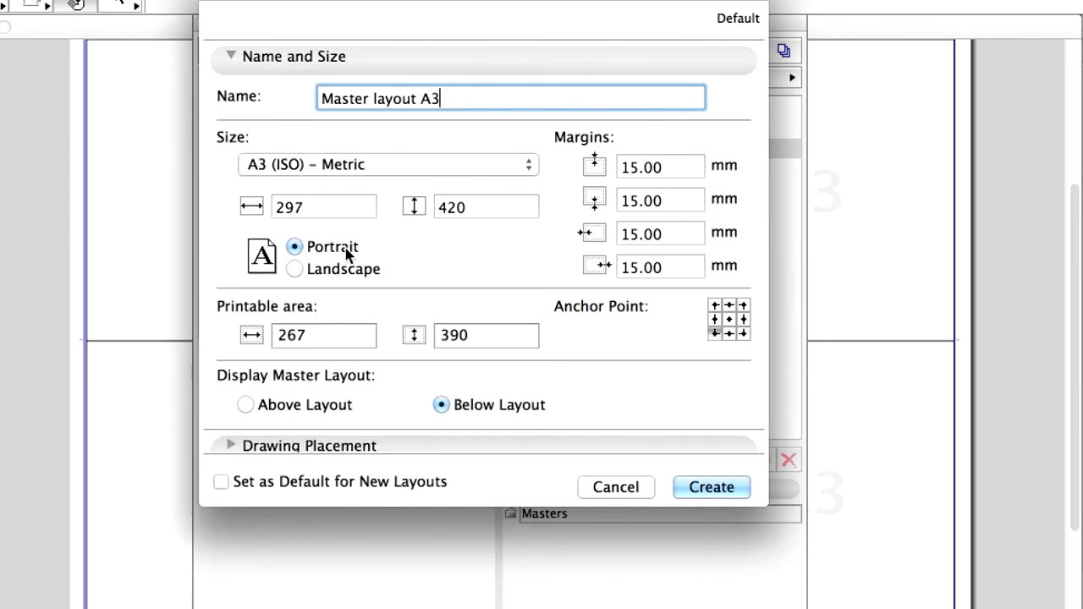
mouse_move(569, 394)
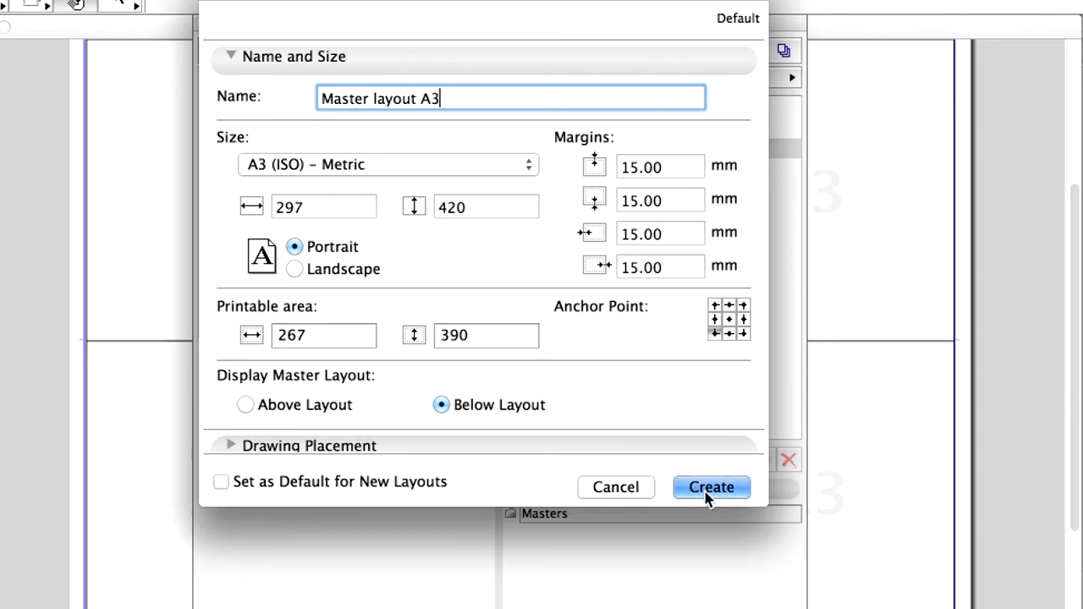
click(711, 486)
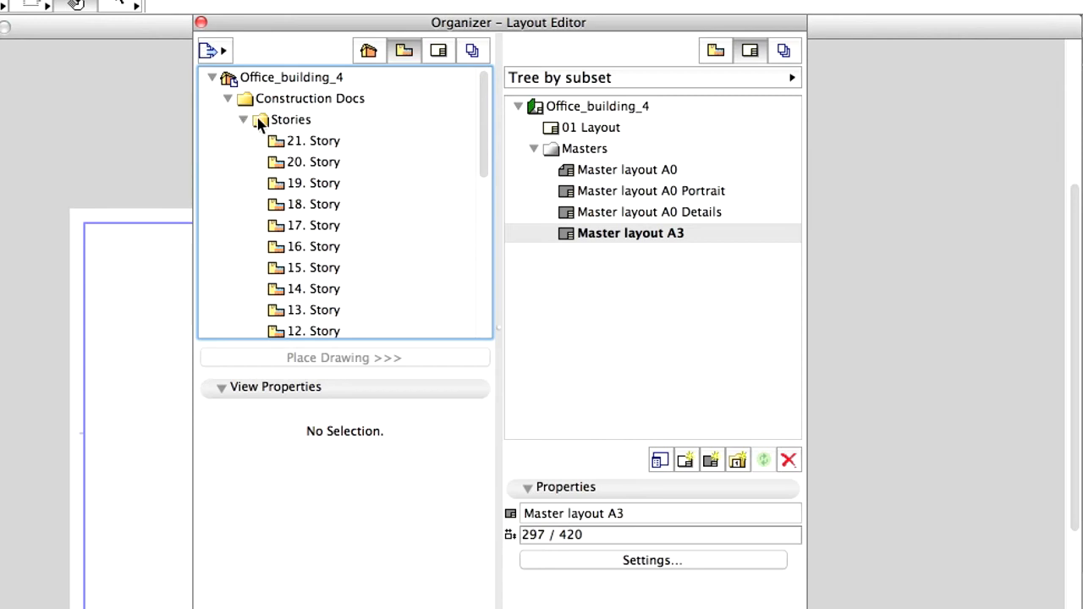
- Select the 22 views in the Stories folder and set their scale to 1:100
click(291, 119)
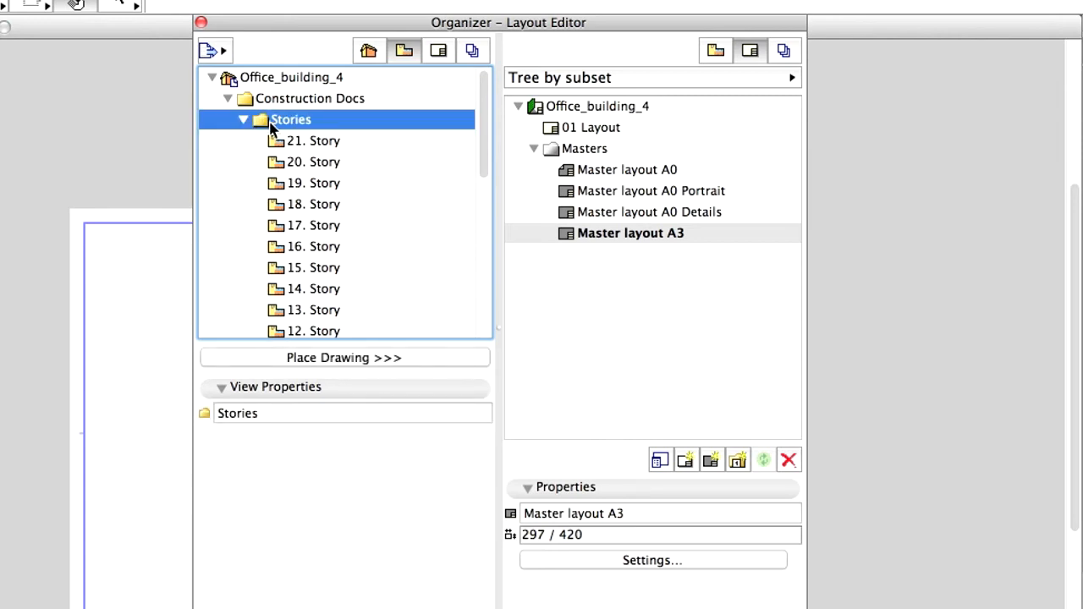
click(314, 140)
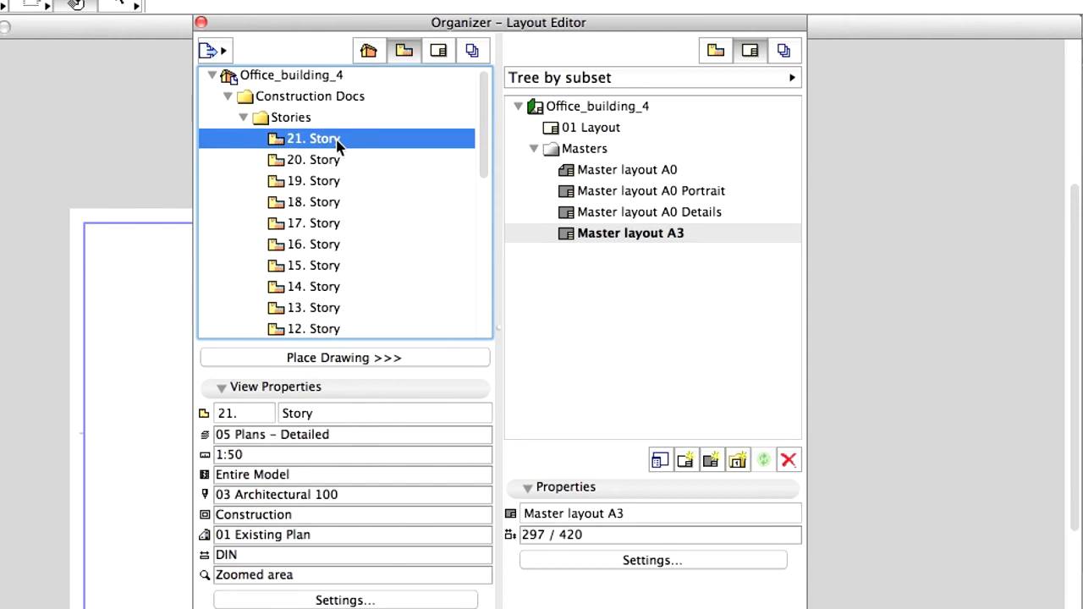
scroll(down, 3)
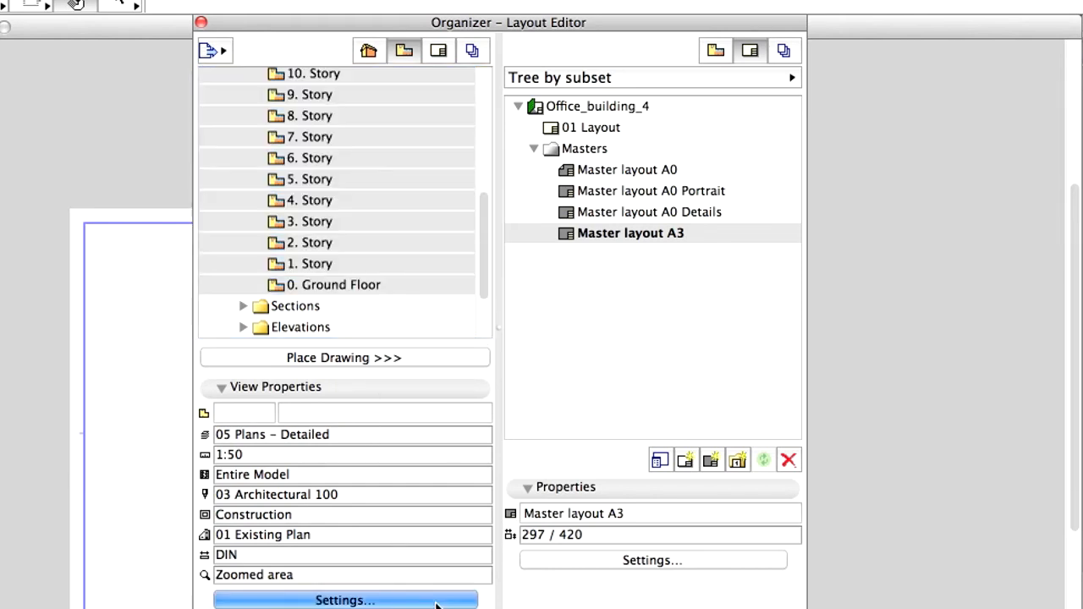
click(345, 600)
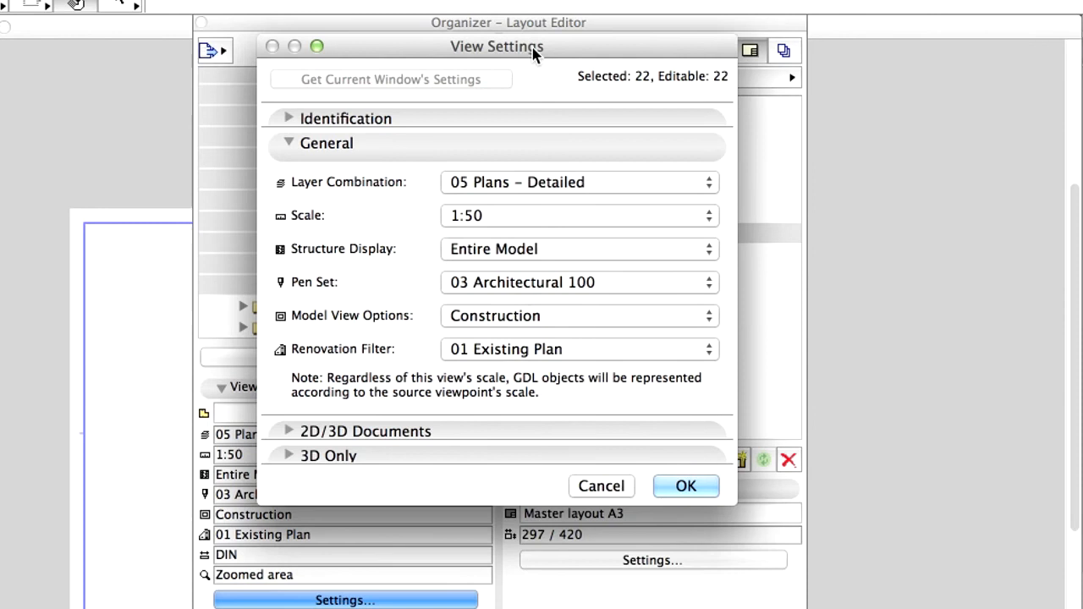
click(579, 215)
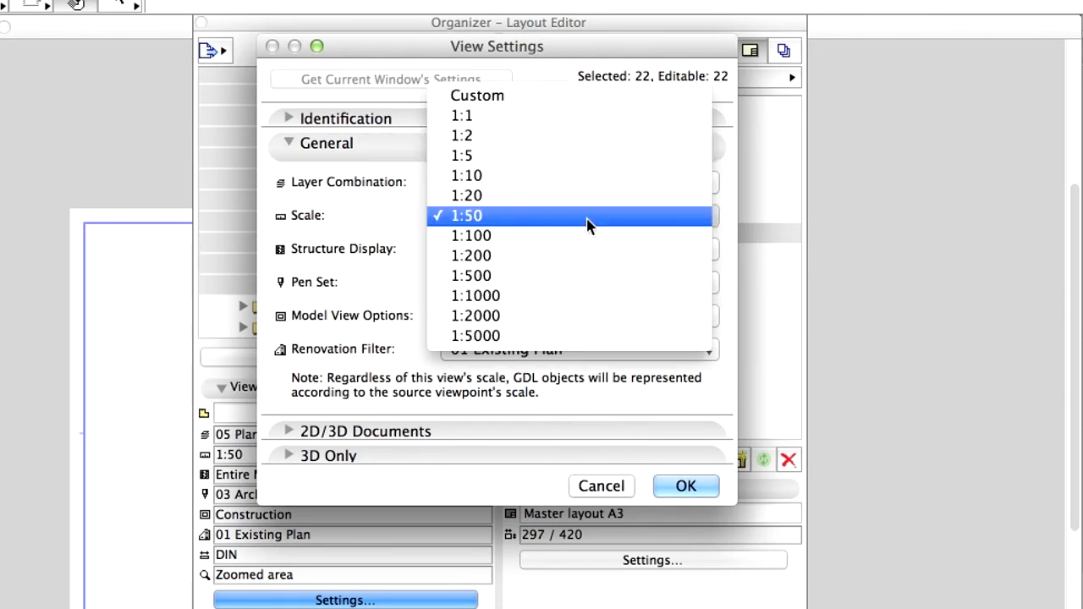
mouse_move(592, 245)
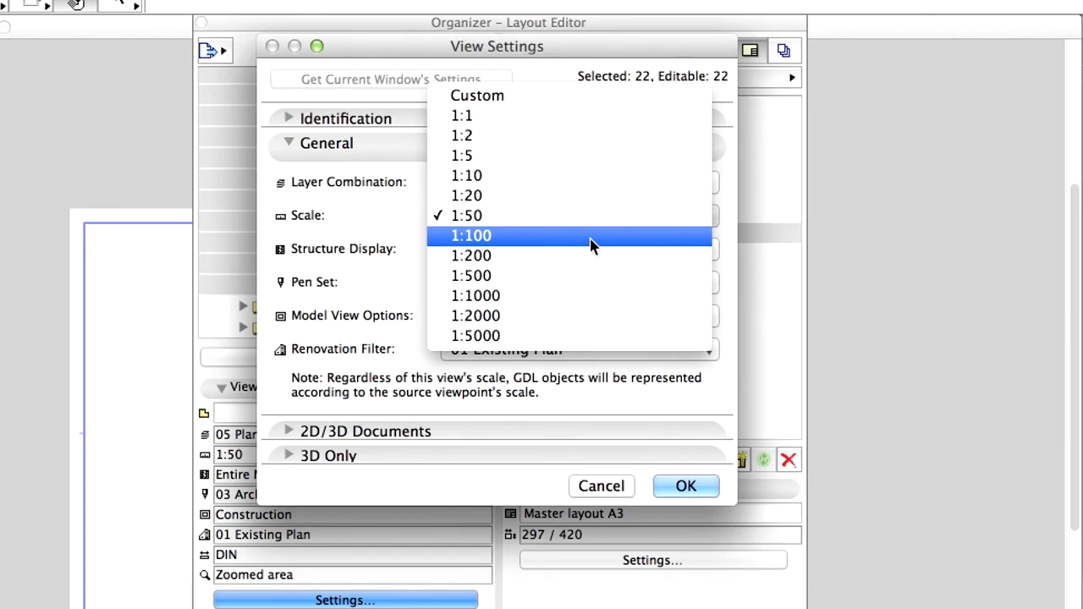
click(470, 235)
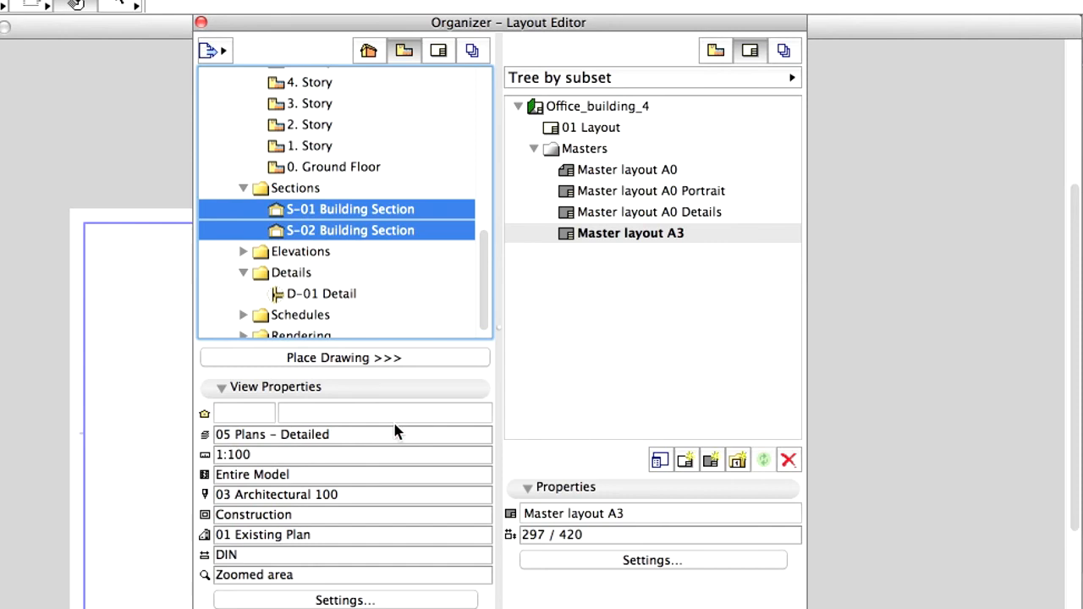
- Confirm sections S-01 and S-02 at 1:100 and set South Elevation E-01 to 1:100
click(344, 600)
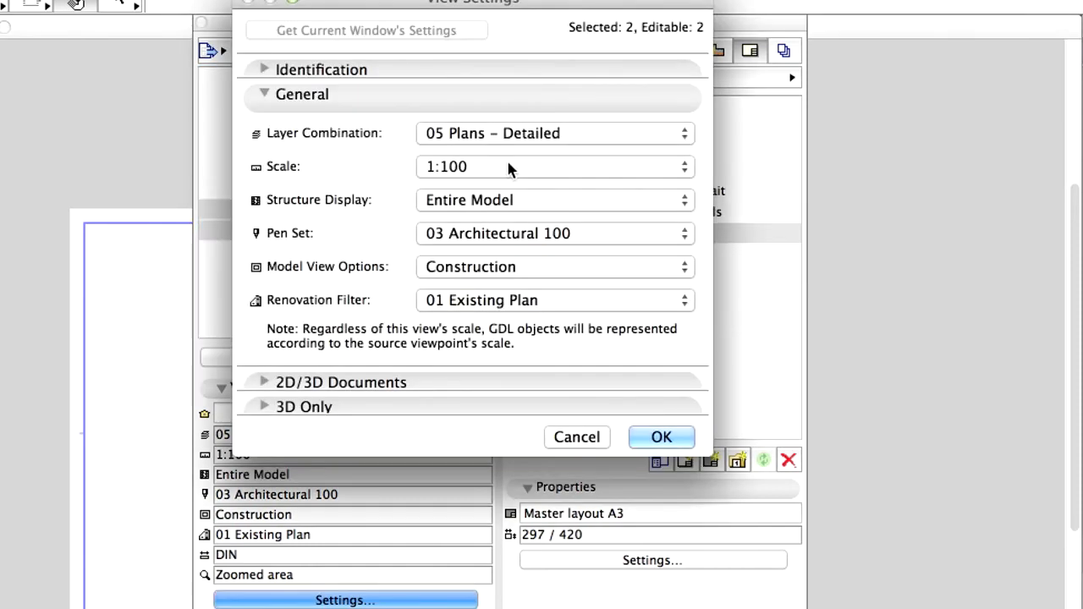
mouse_move(594, 370)
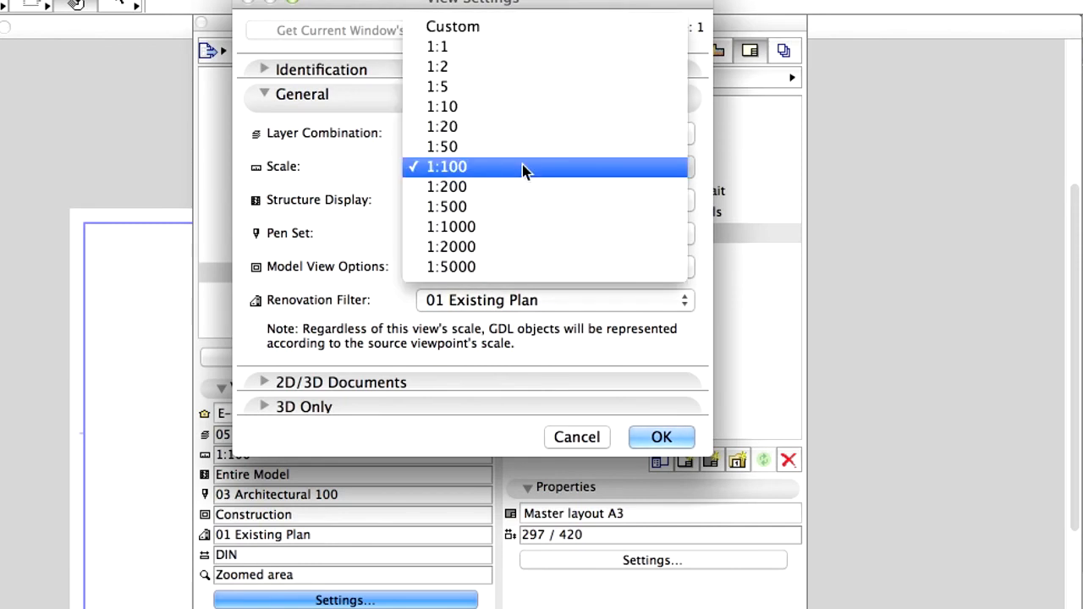
click(662, 437)
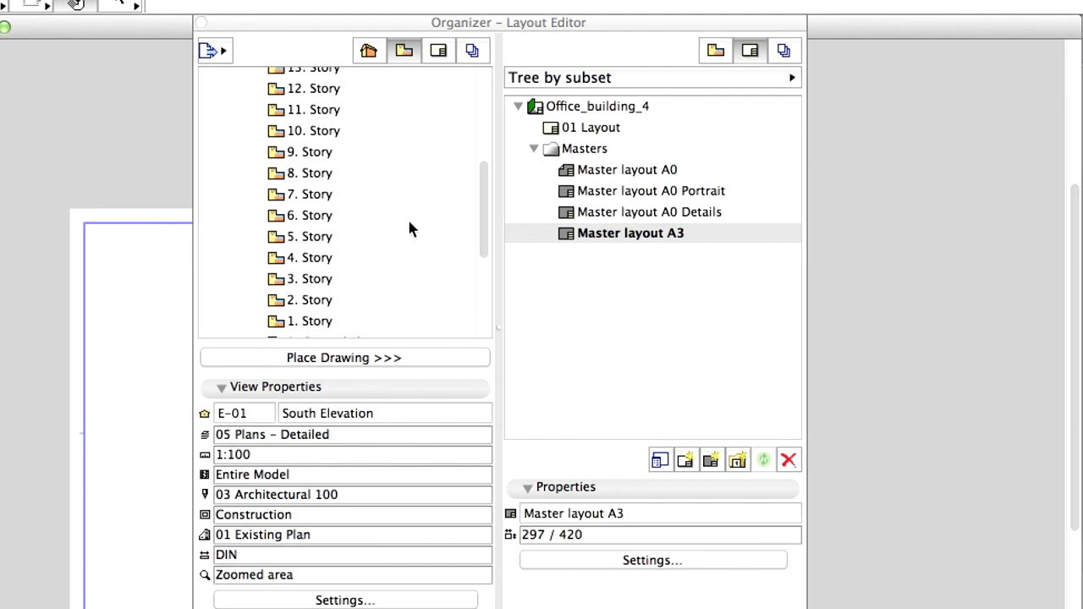
- Add the Stories, Sections and Elevations view folders as layout subsets, showing the Drawing & Figure layer
click(291, 120)
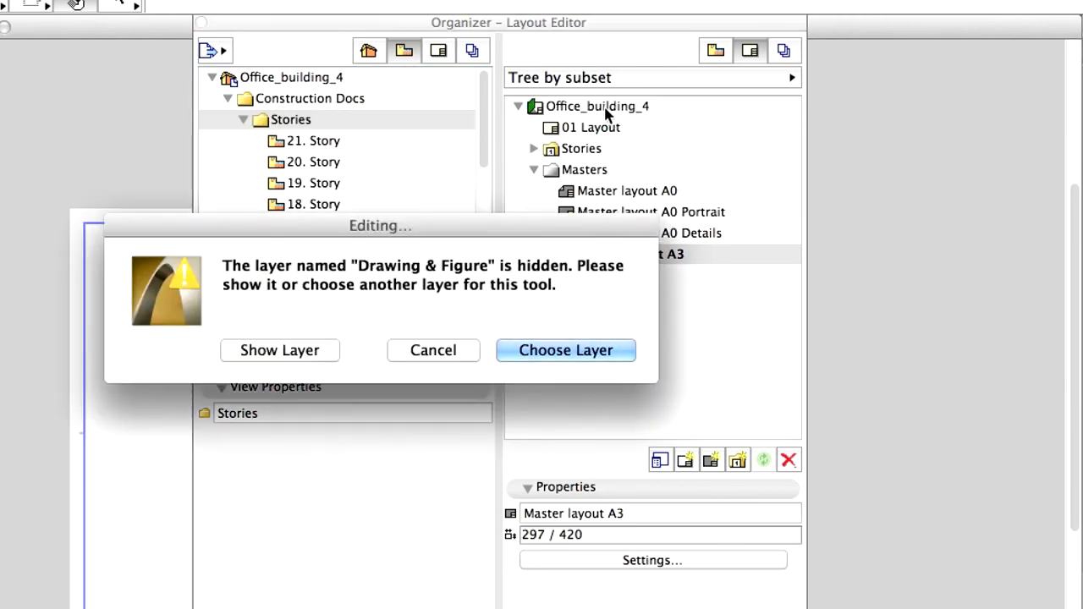
mouse_move(296, 360)
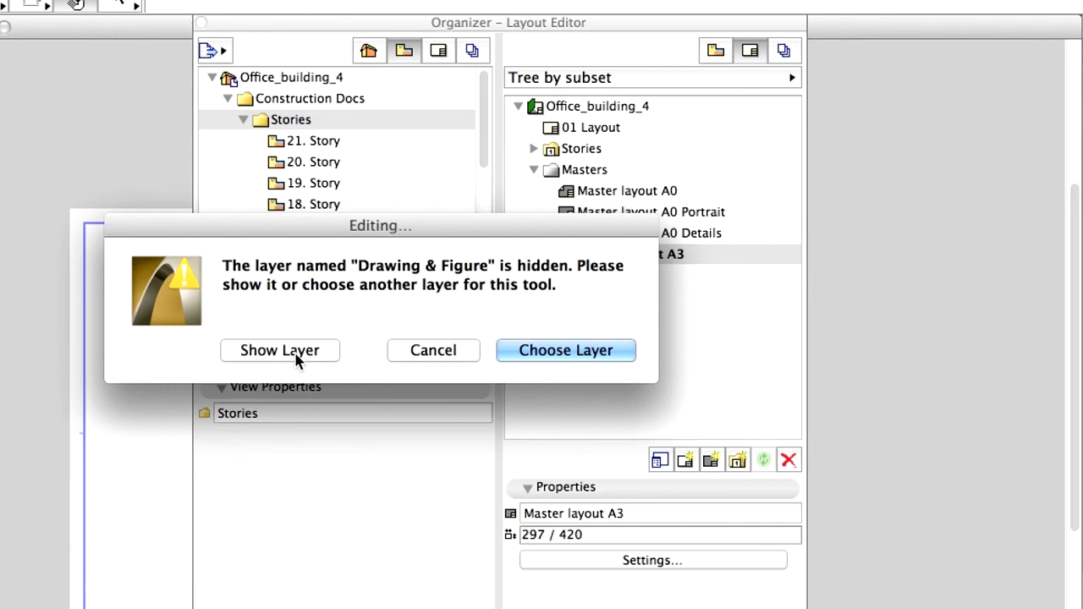
click(279, 350)
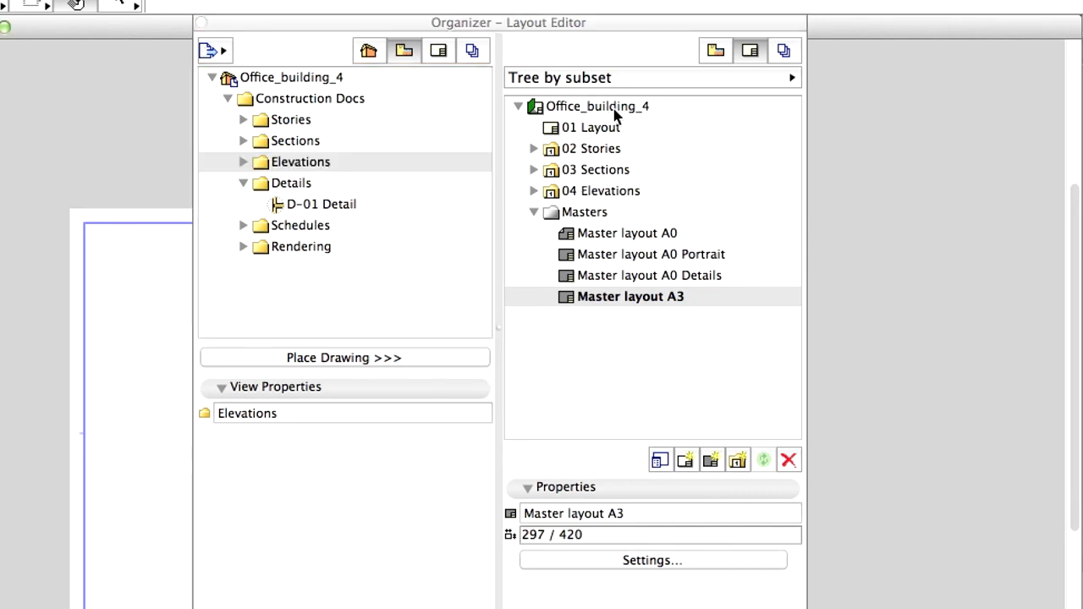
mouse_move(601, 122)
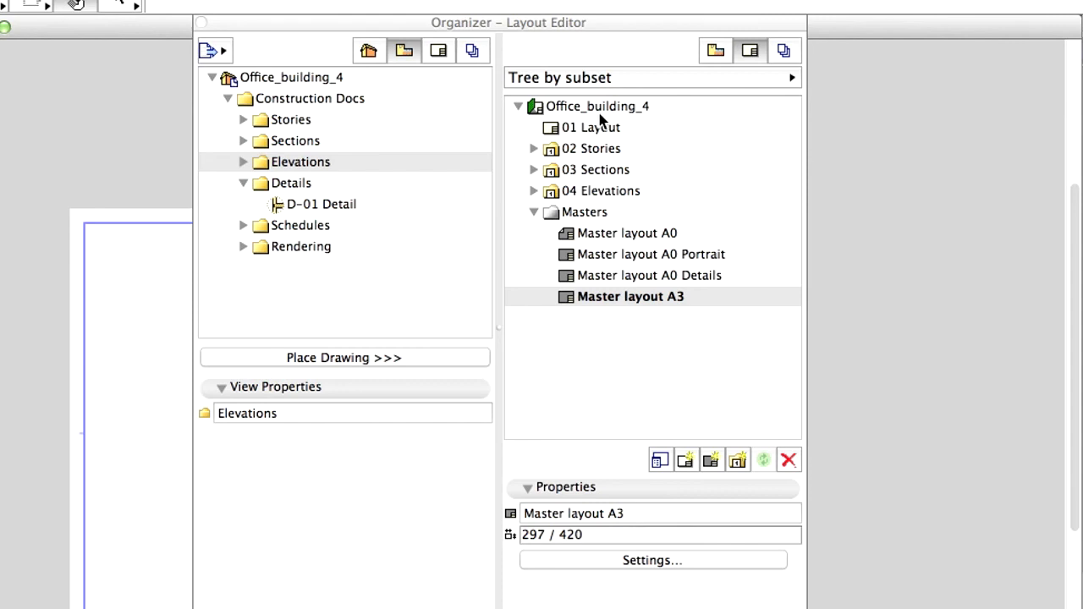
- Apply Master layout A0 Portrait to 03 Sections and 04 Elevations, checking the South Elevation layout
click(628, 232)
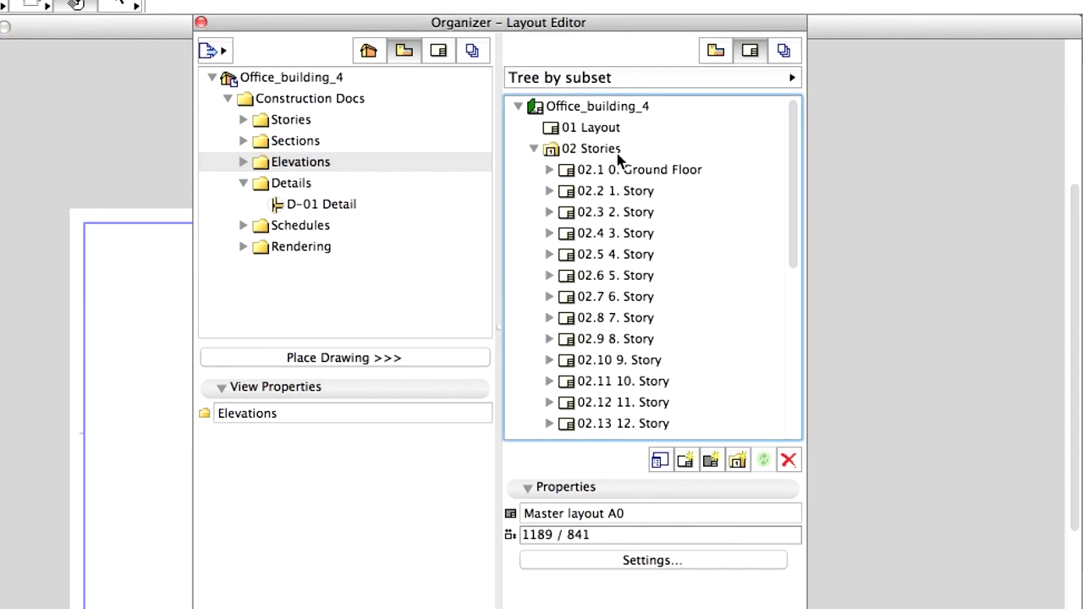
click(591, 148)
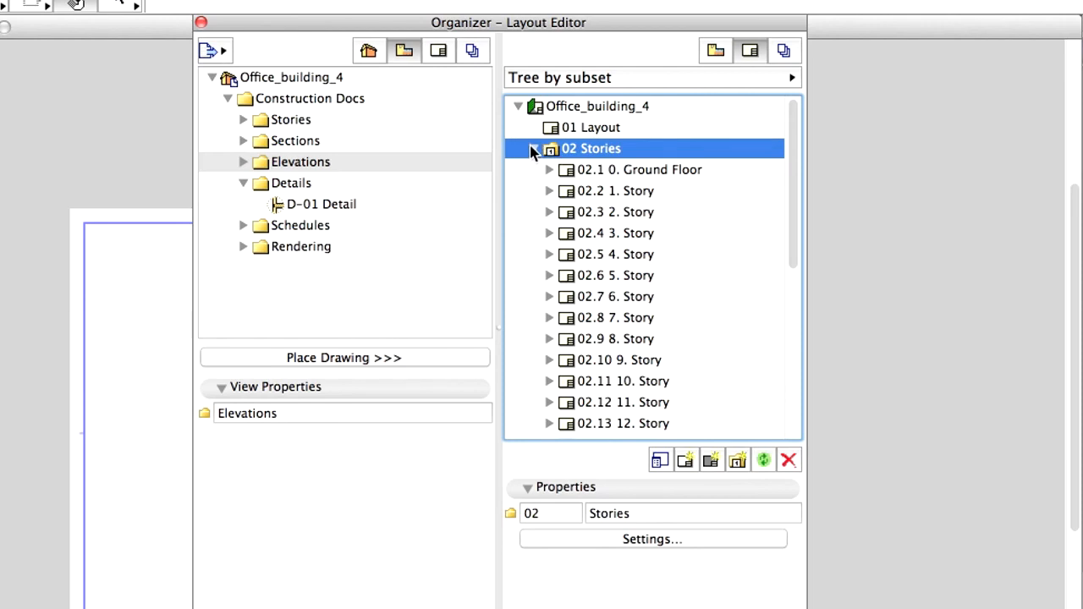
click(535, 148)
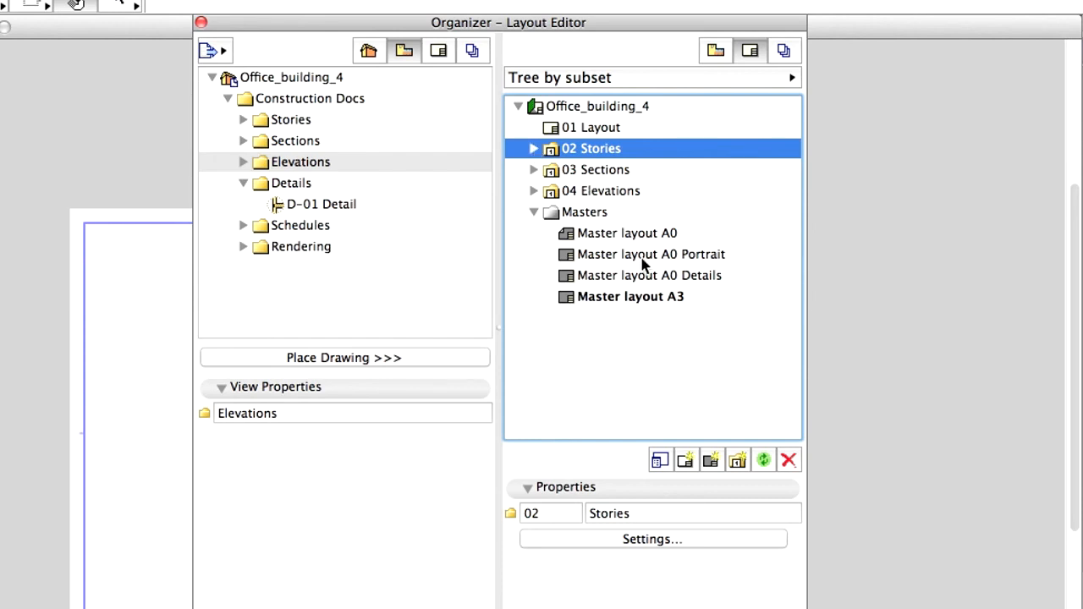
click(650, 254)
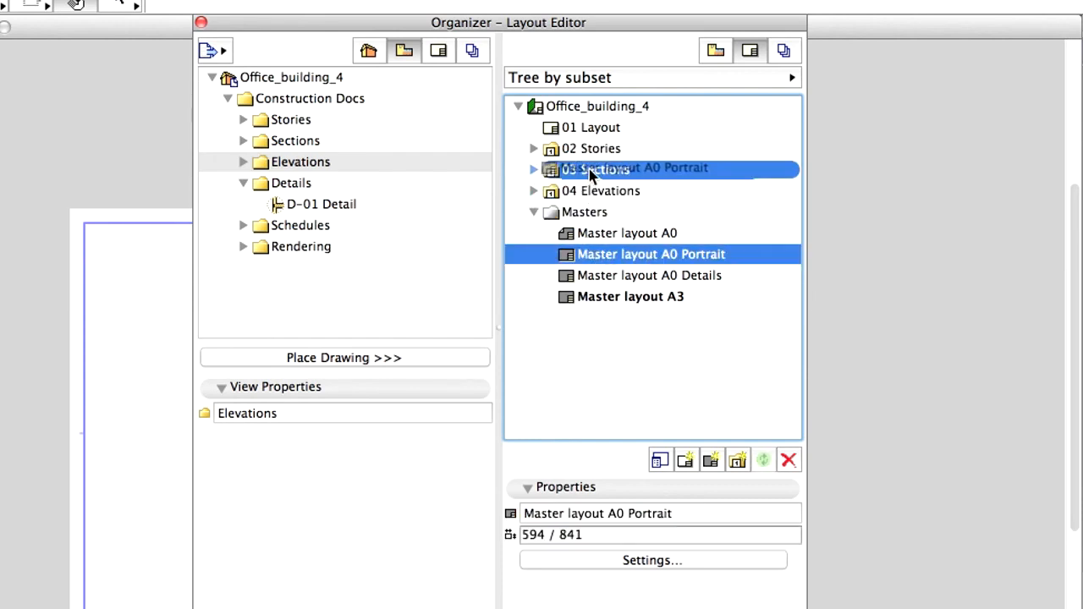
click(533, 170)
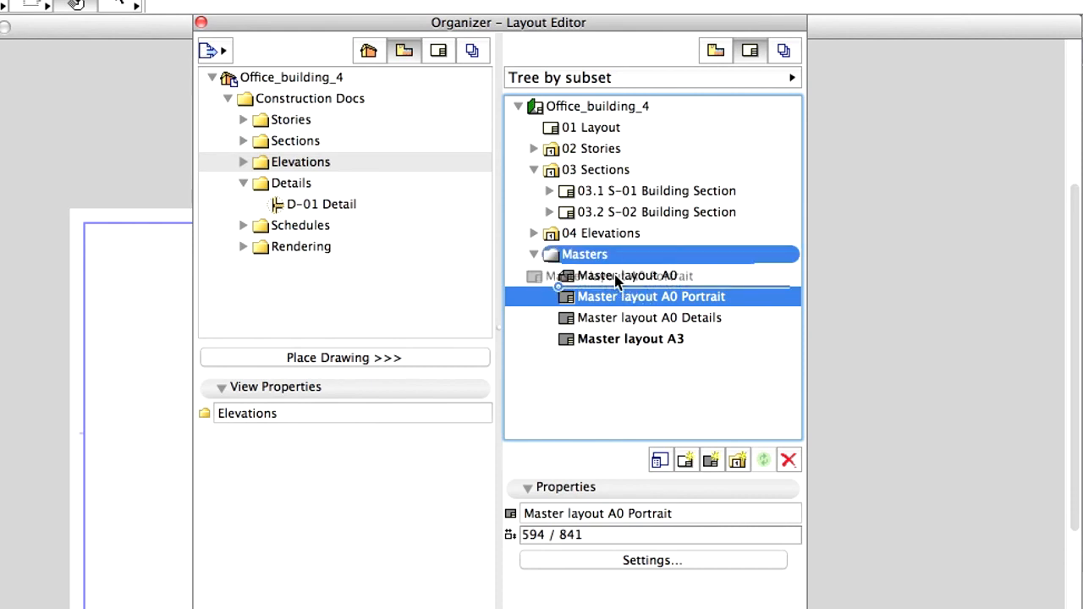
click(548, 233)
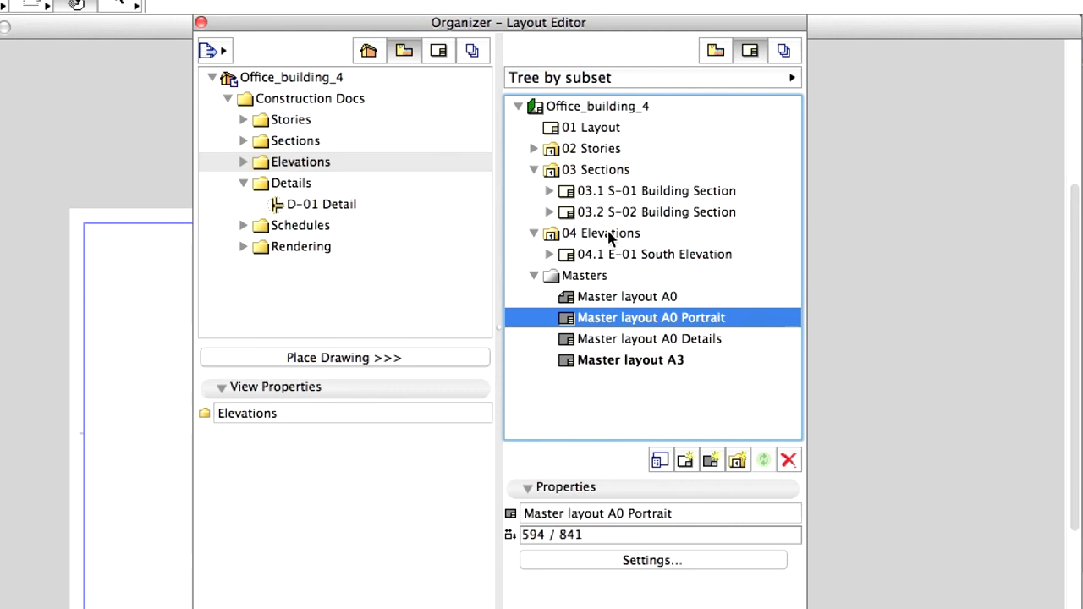
click(655, 254)
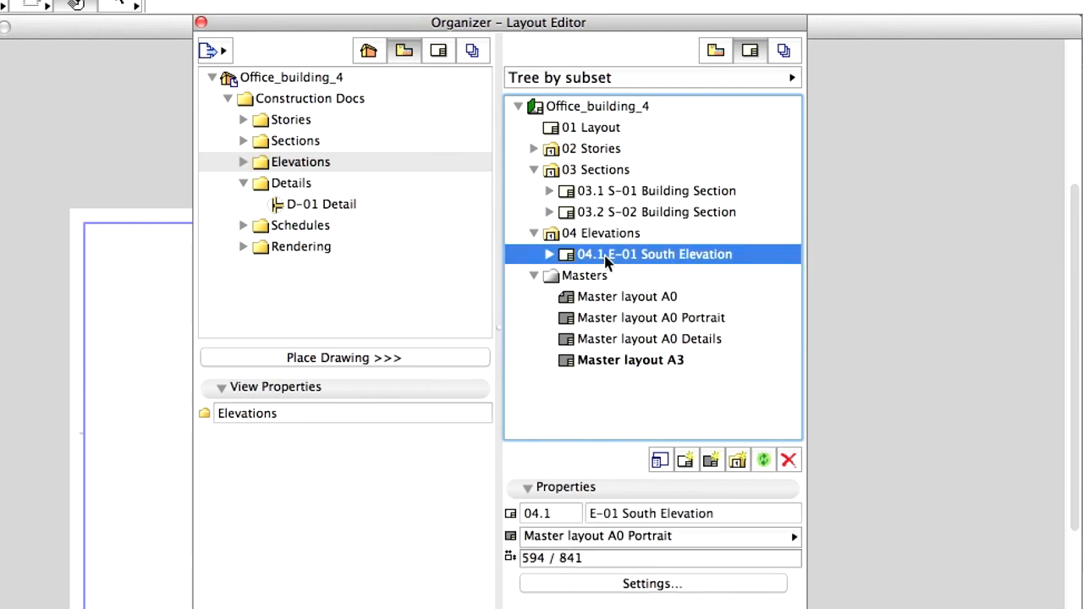
- Verify S-02 uses the A0 Portrait master and Ground Floor uses Master layout A0
click(657, 212)
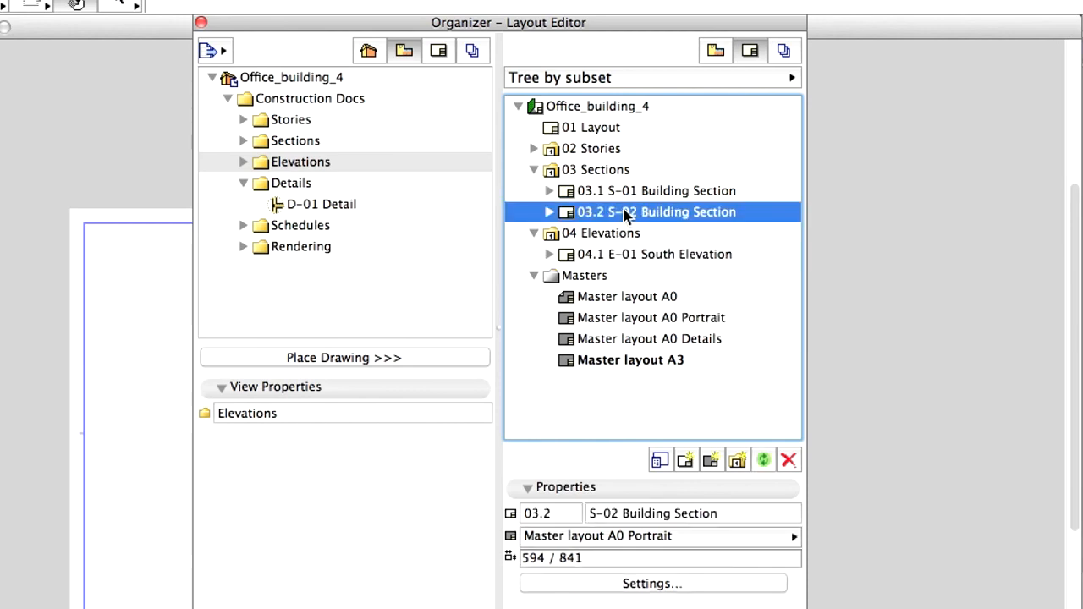
click(656, 191)
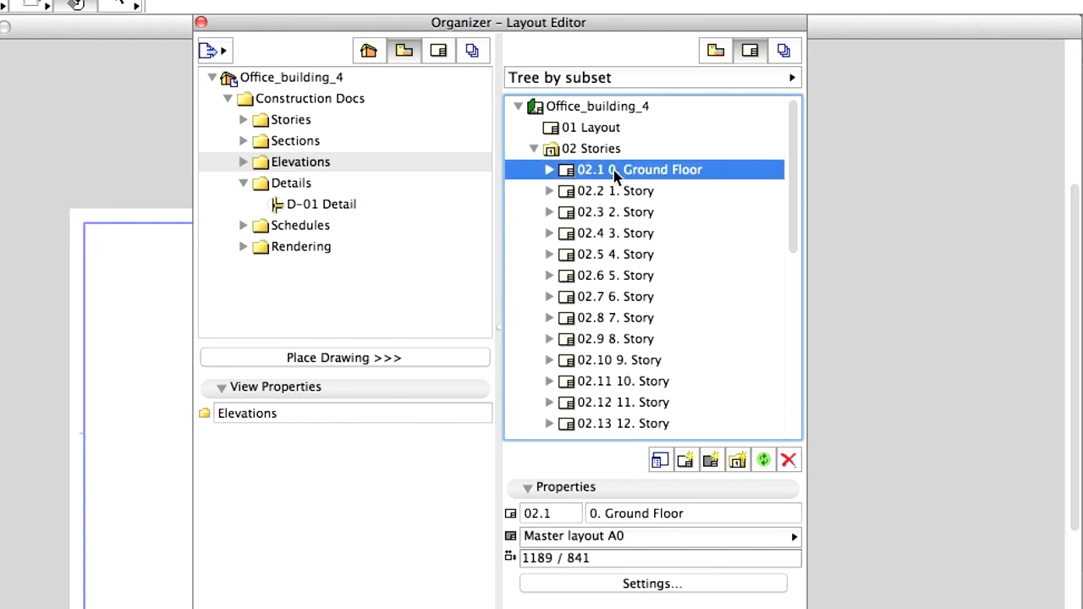
click(615, 212)
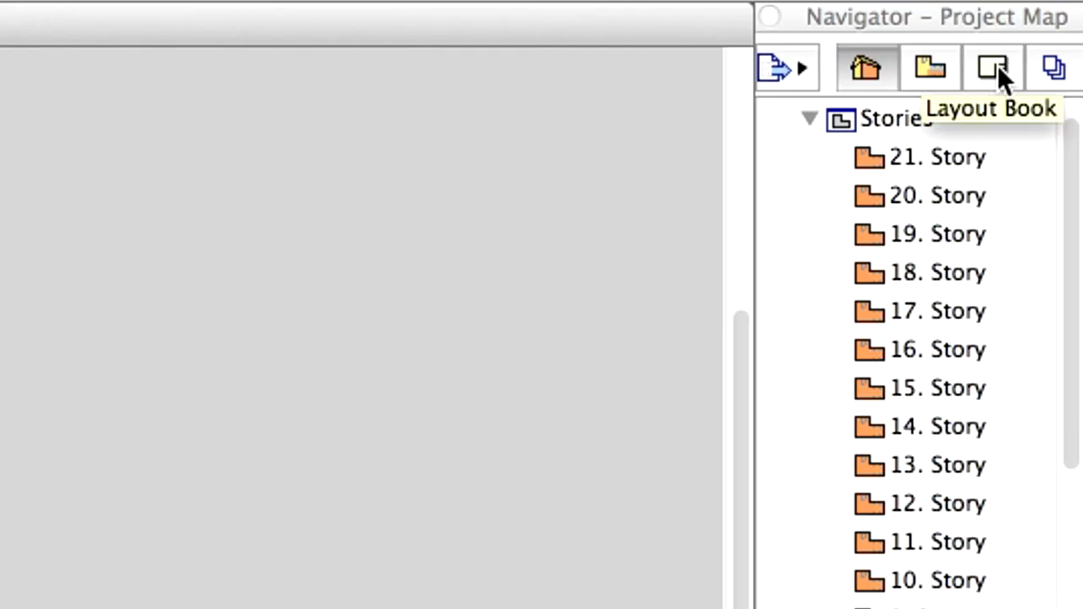
- Switch the Navigator to the Layout Book and open the 02.2 1. Story layout
click(992, 68)
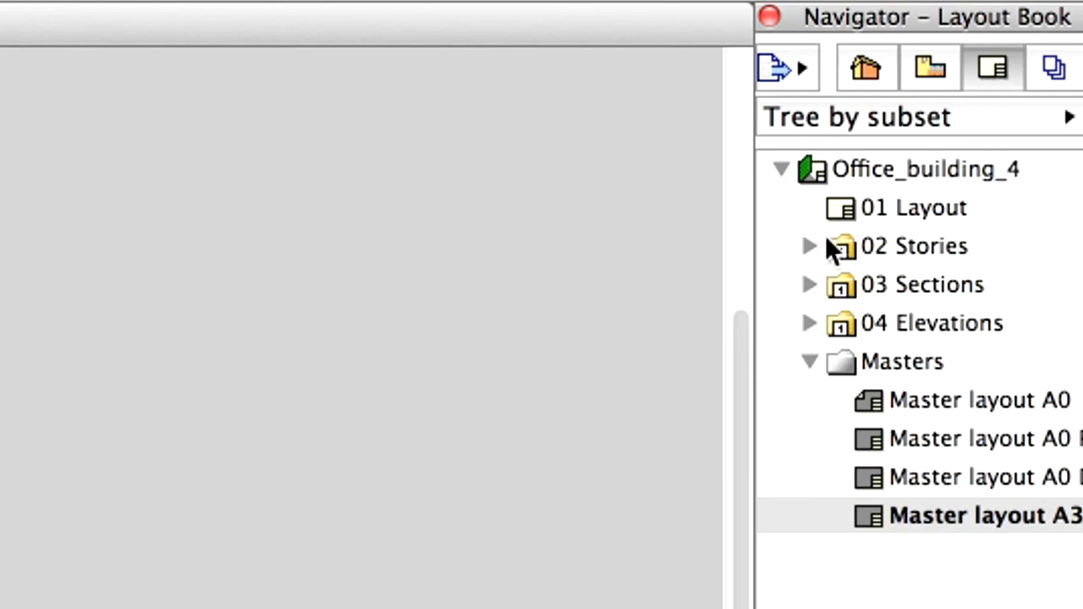
click(808, 245)
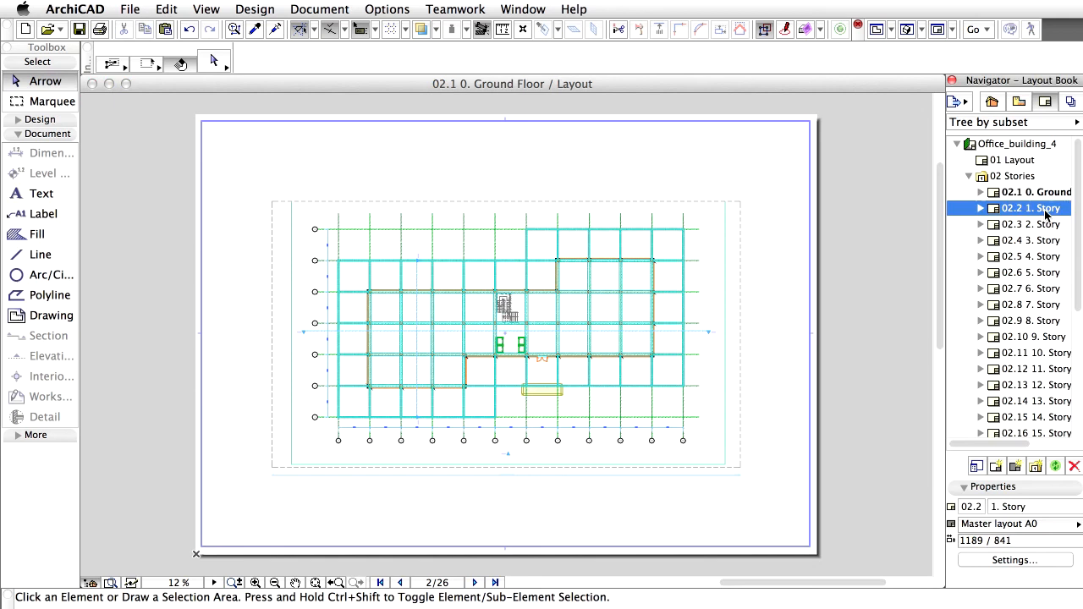
click(1030, 224)
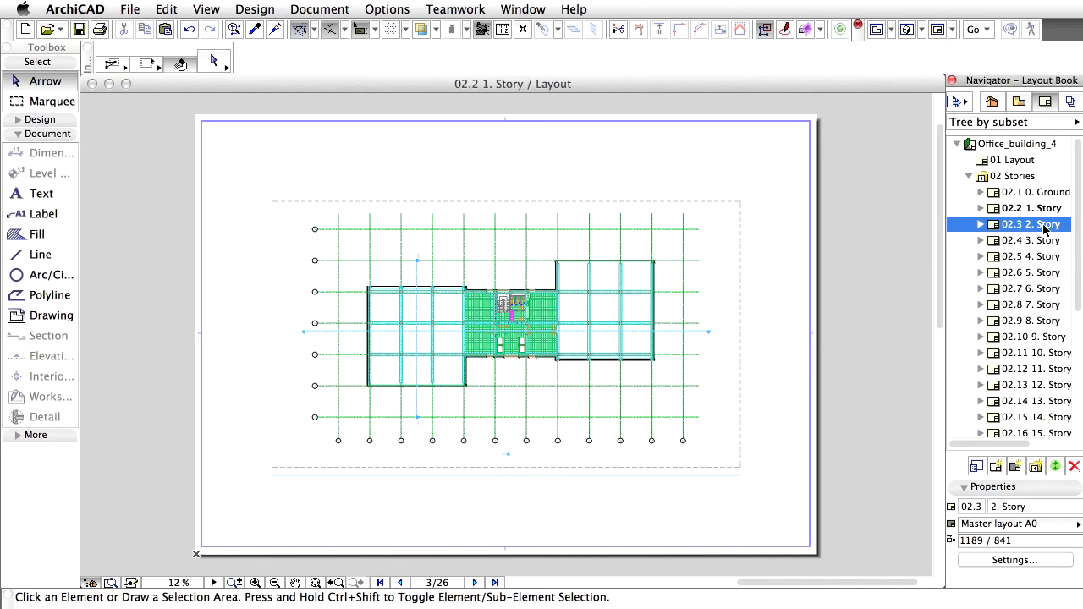